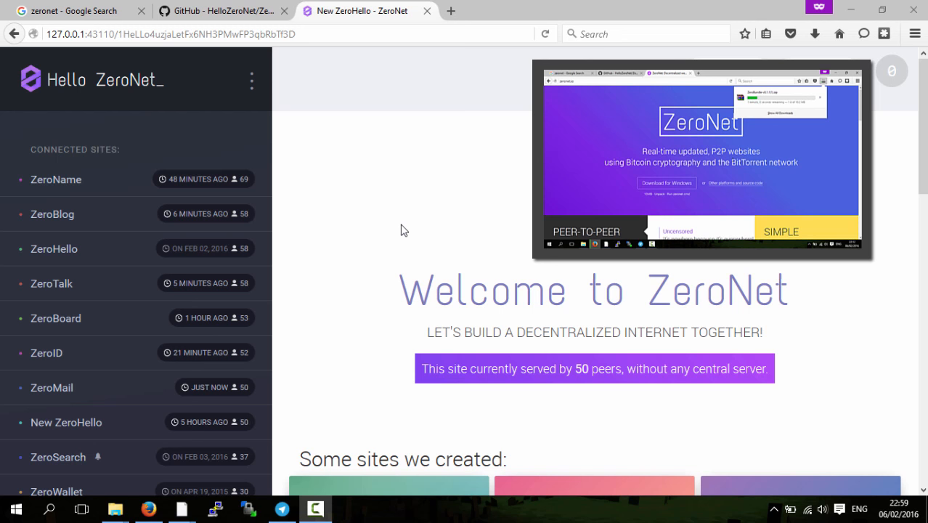
pyautogui.moveTo(396, 304)
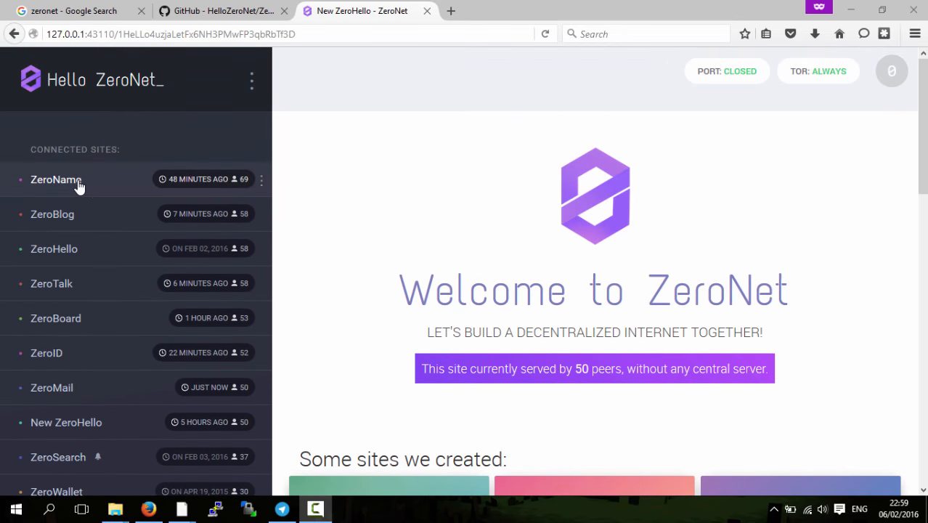
# Browse ZeroName's registry of .bit domains and their Namecoin addresses, then return to ZeroHello.
pyautogui.click(55, 180)
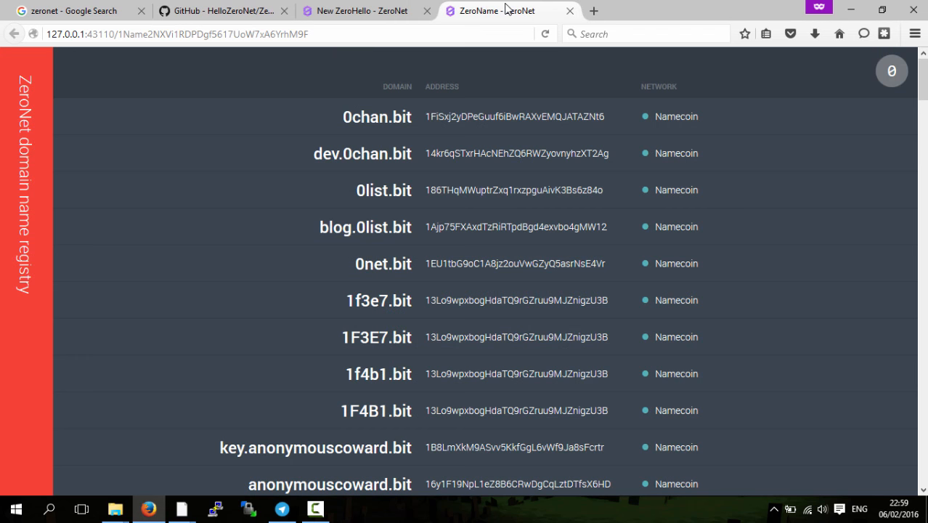
pyautogui.scroll(-3)
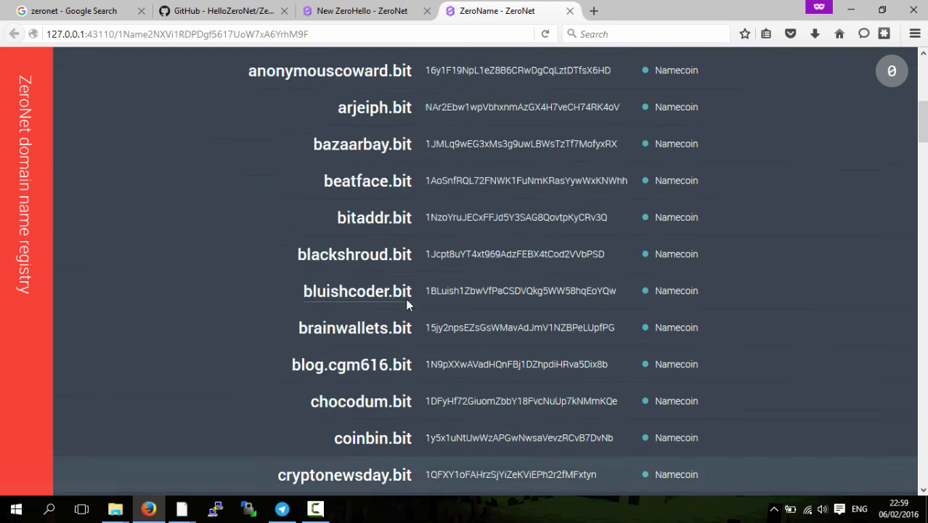
pyautogui.click(369, 10)
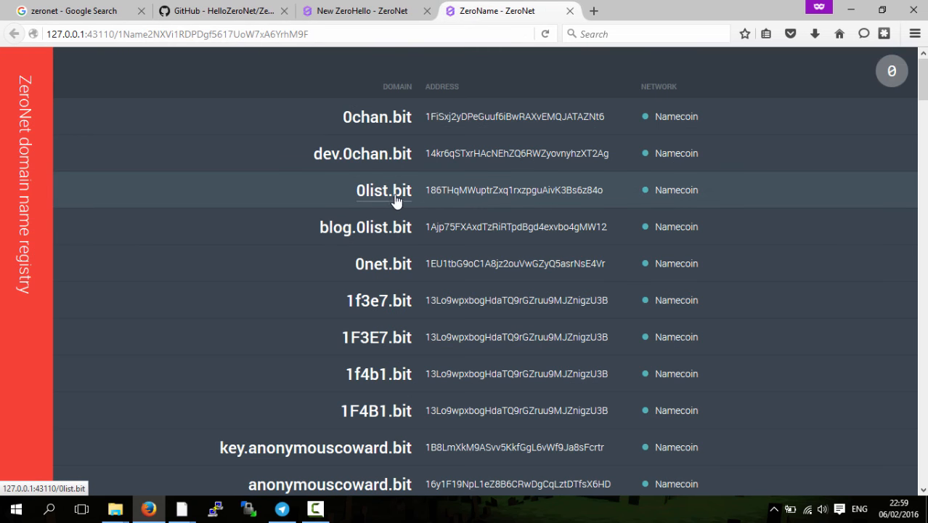
pyautogui.scroll(-3)
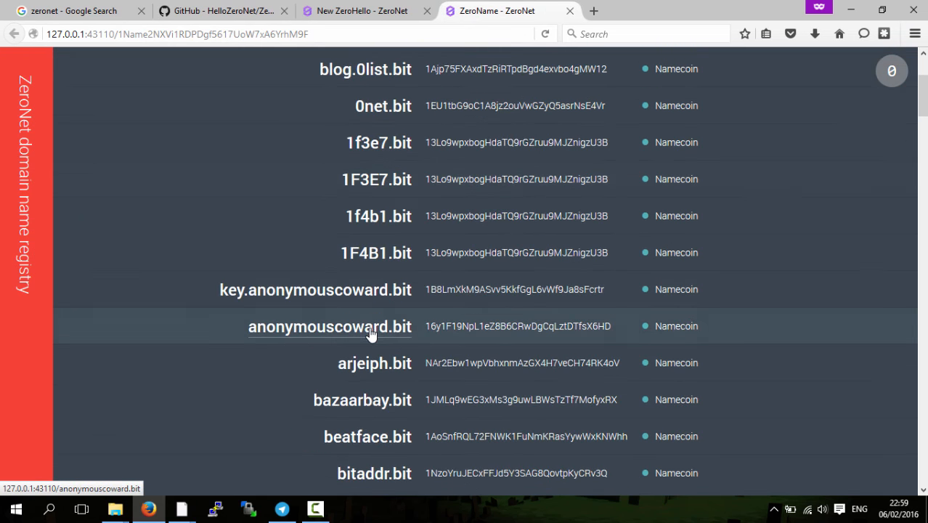
pyautogui.scroll(-3)
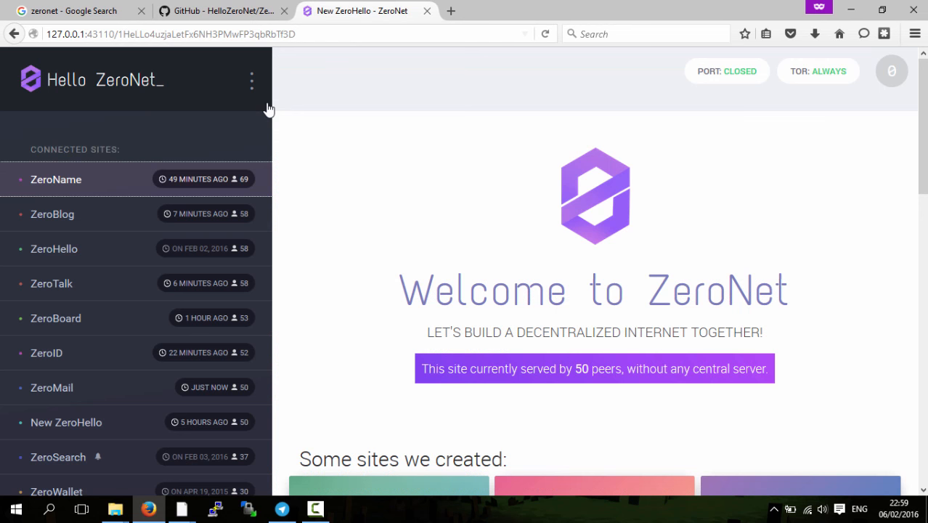
pyautogui.moveTo(367, 267)
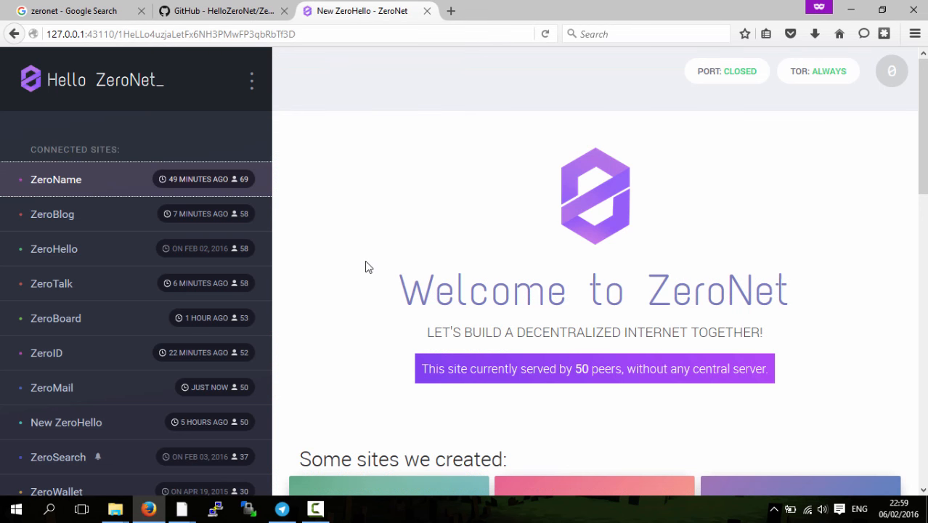
pyautogui.moveTo(327, 279)
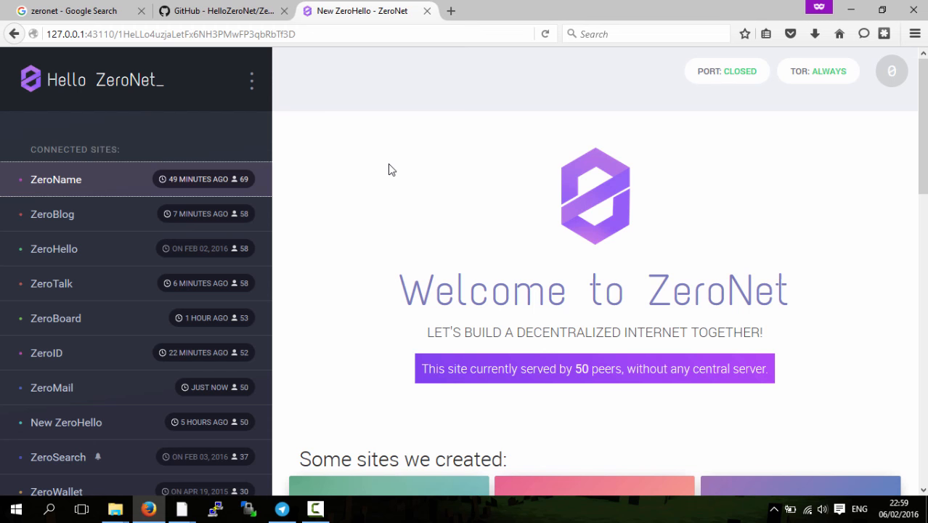
pyautogui.scroll(-3)
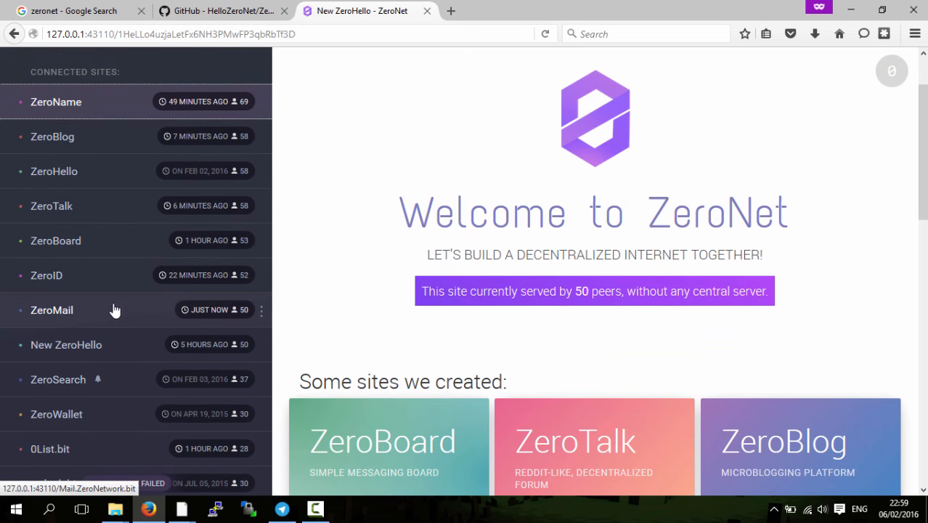
# Send echobot an encrypted ZeroMail message with subject 'Hi' and body 'this is a test'.
pyautogui.click(52, 311)
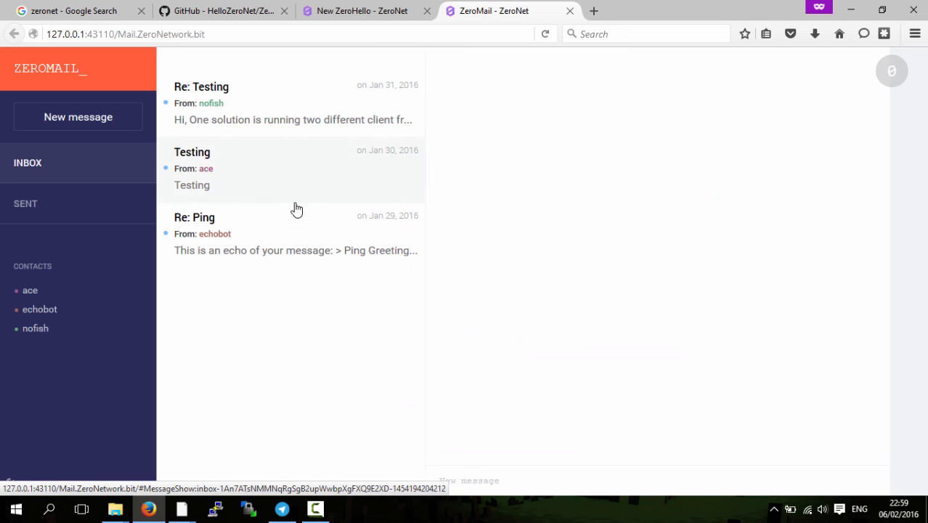
pyautogui.moveTo(48, 314)
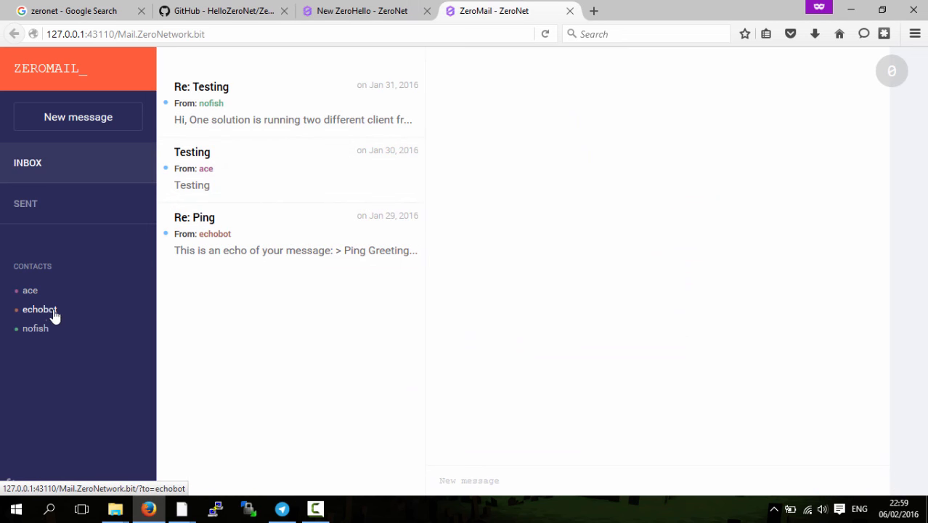
pyautogui.click(39, 309)
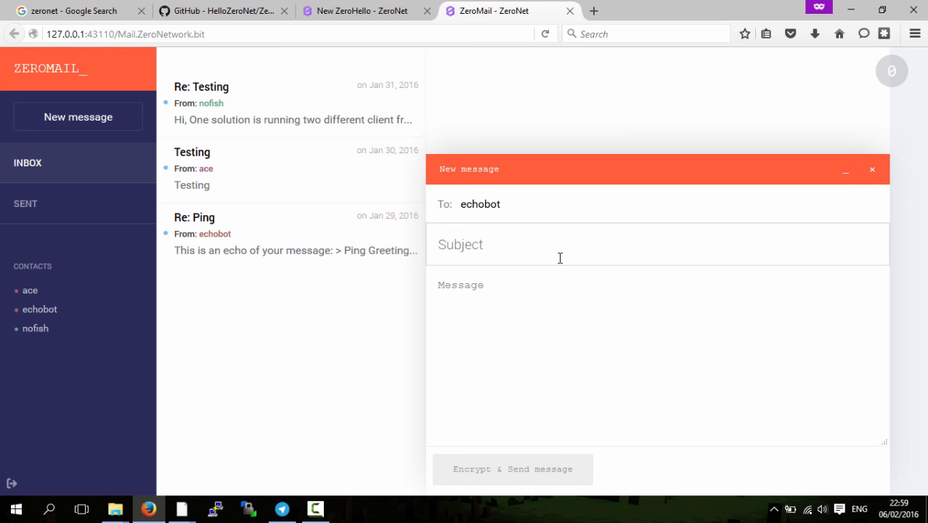
pyautogui.write('Hi')
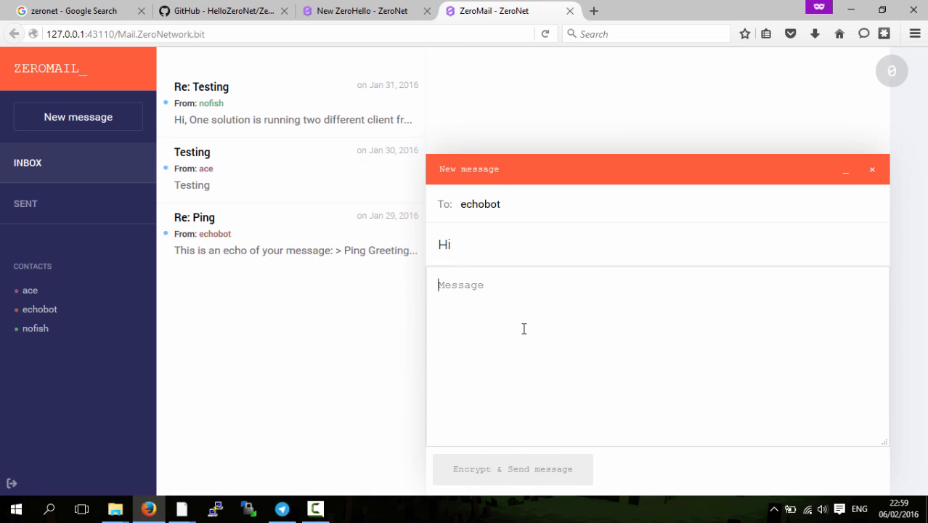
pyautogui.write('this is')
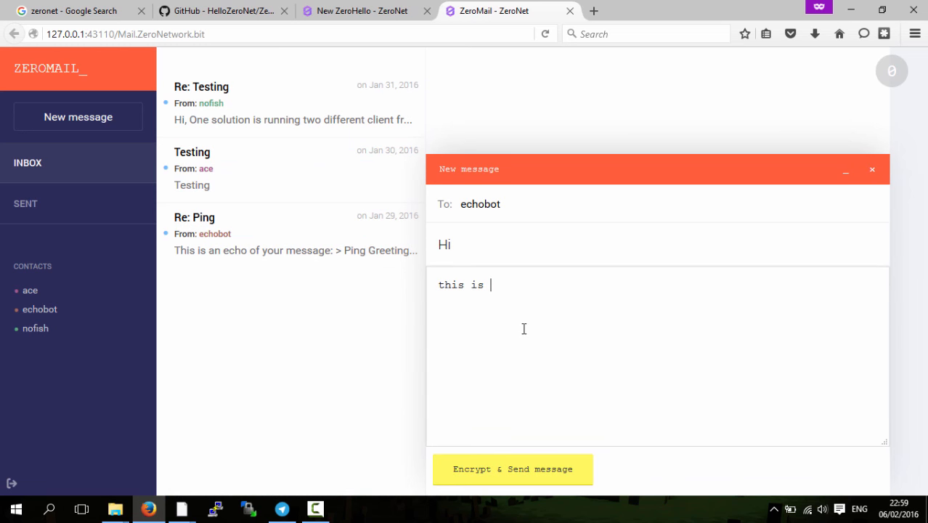
pyautogui.write('a test')
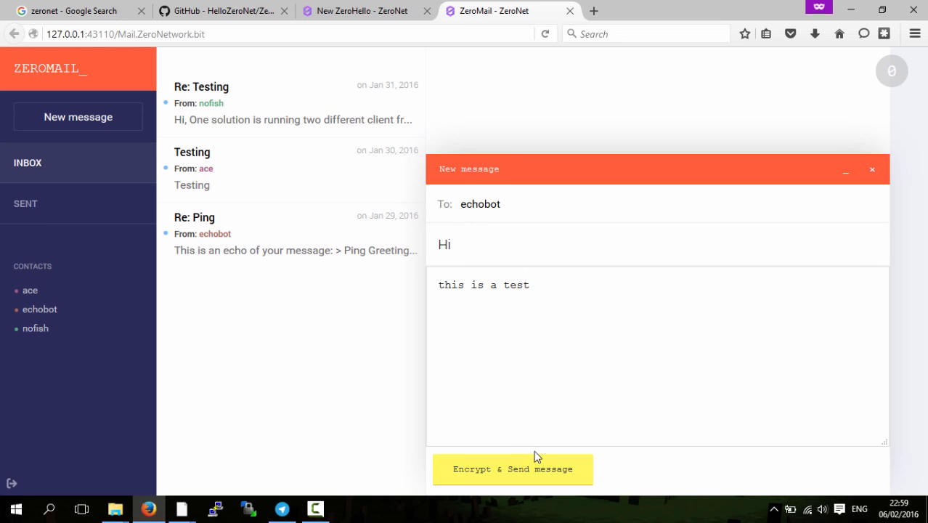
pyautogui.click(514, 468)
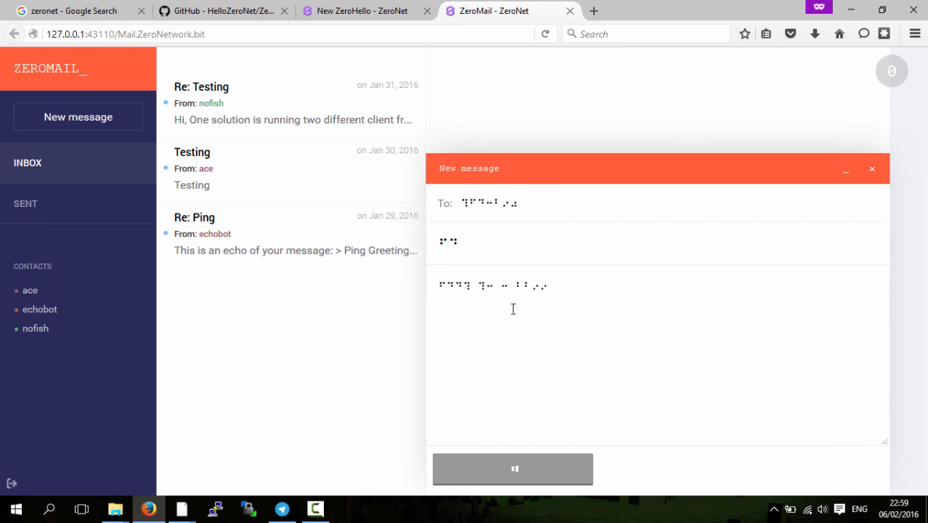
pyautogui.click(512, 468)
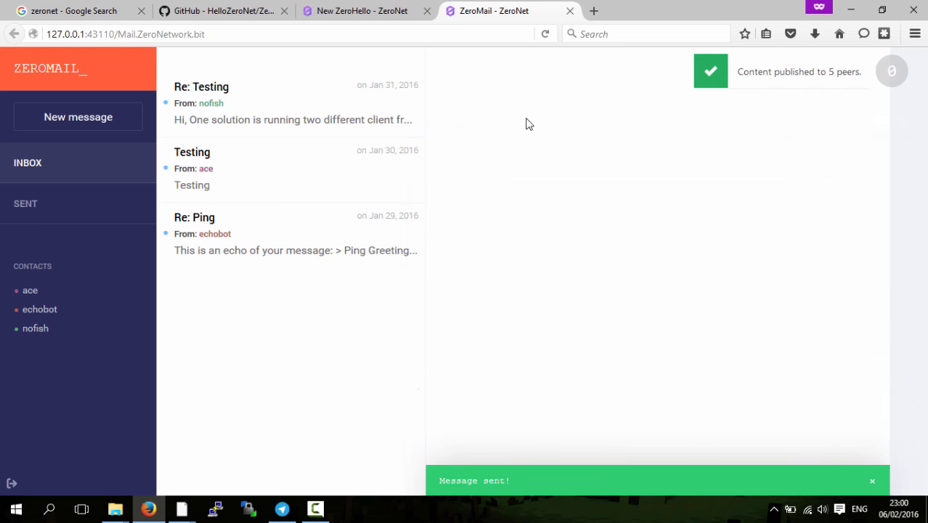
pyautogui.moveTo(645, 171)
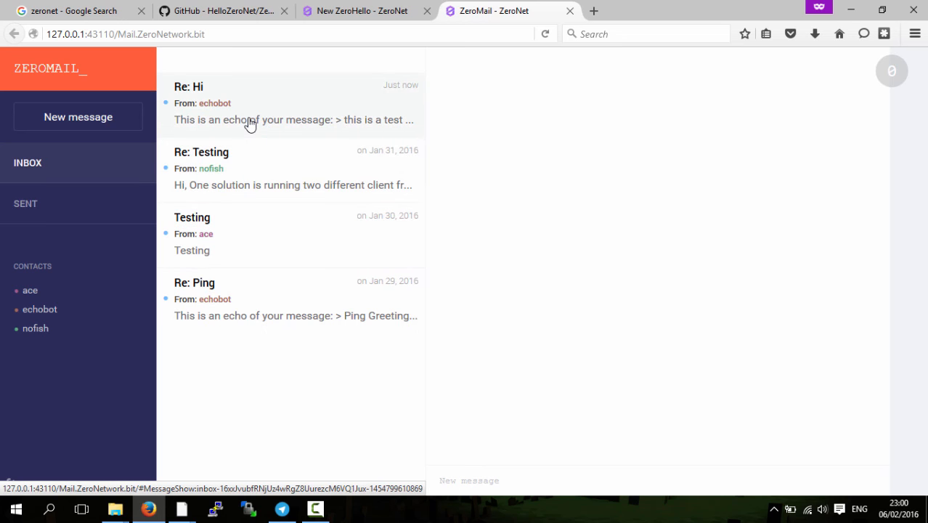
# Read echobot's 'Re: Hi' reply in the inbox.
pyautogui.click(250, 119)
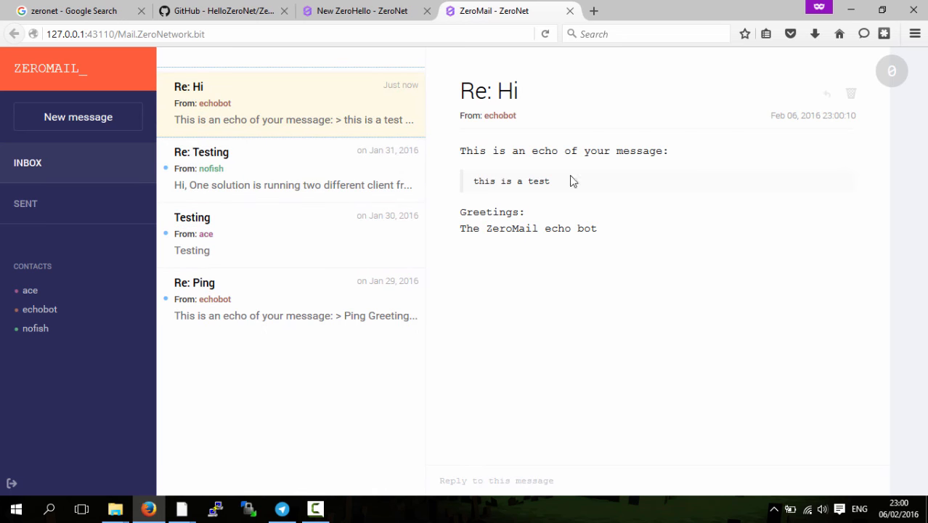
pyautogui.moveTo(470, 131)
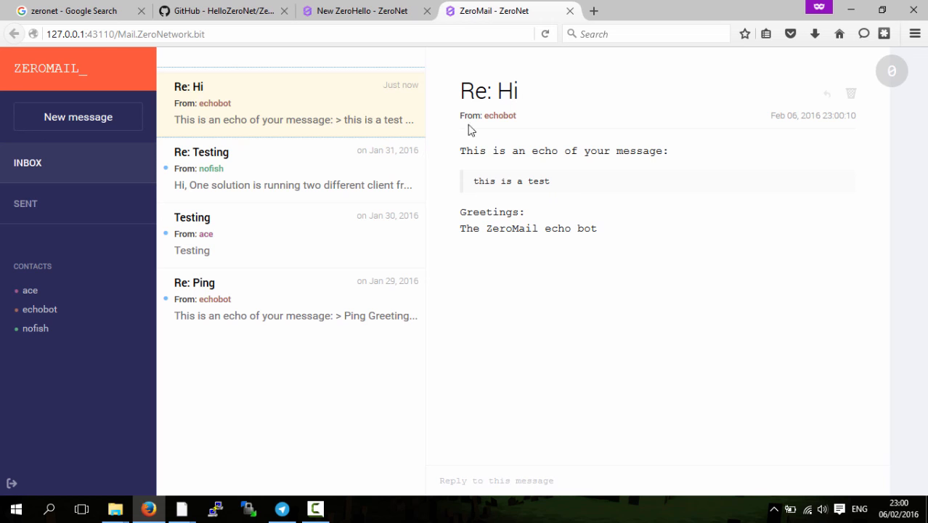
pyautogui.moveTo(424, 102)
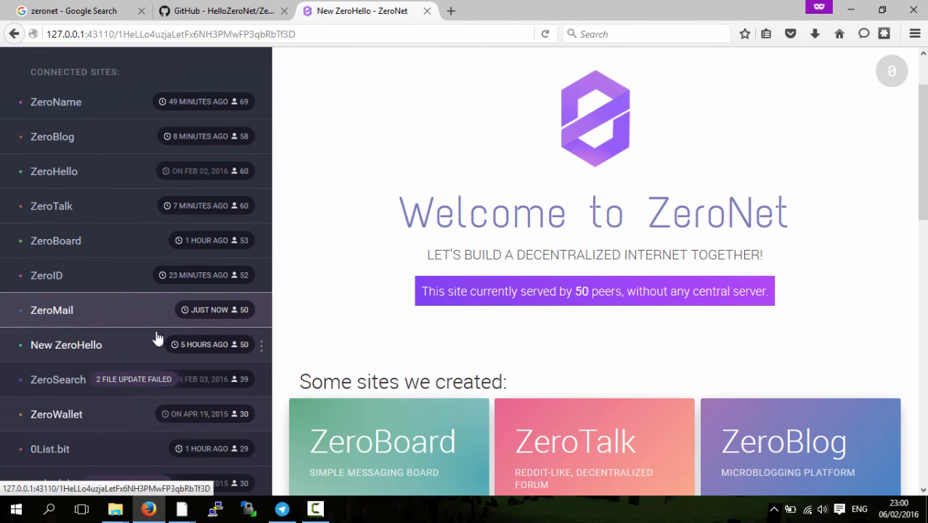
pyautogui.moveTo(78, 248)
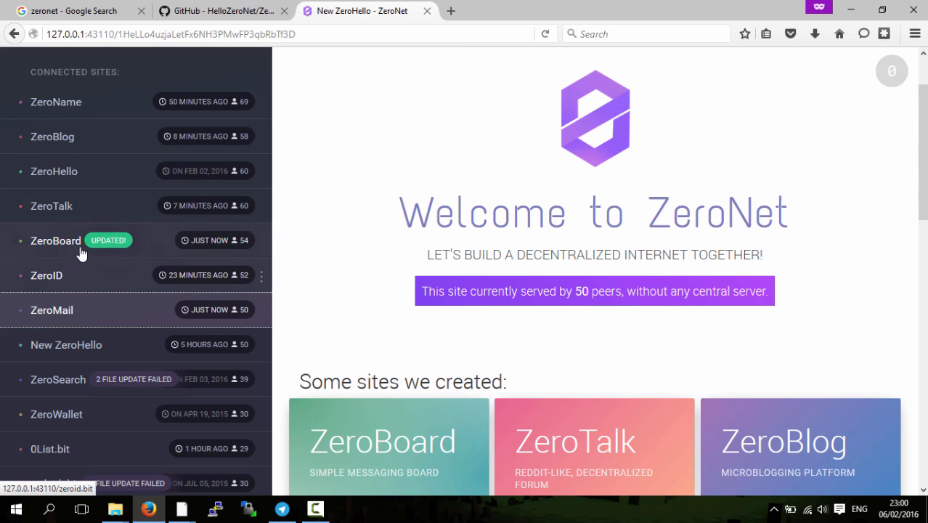
# Open the updated ZeroBoard site from the Connected Sites list and switch to it.
pyautogui.click(55, 241)
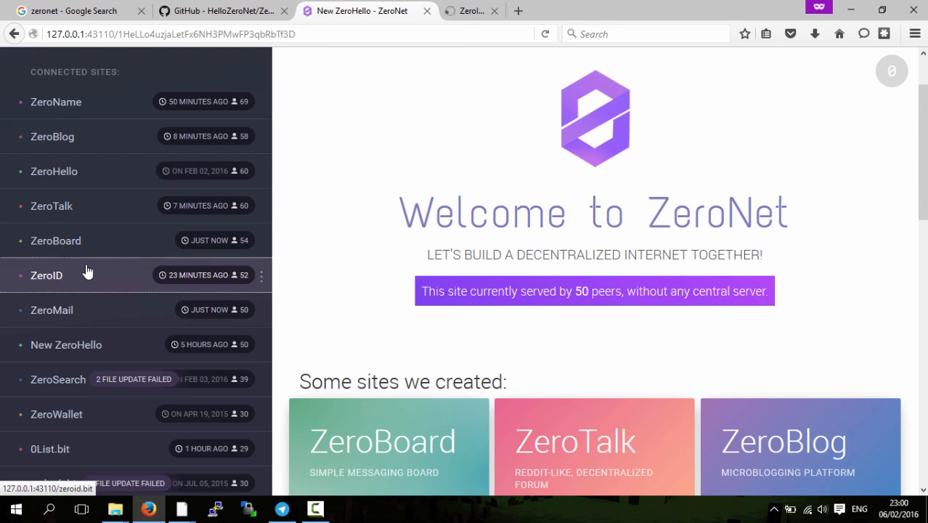
pyautogui.click(45, 275)
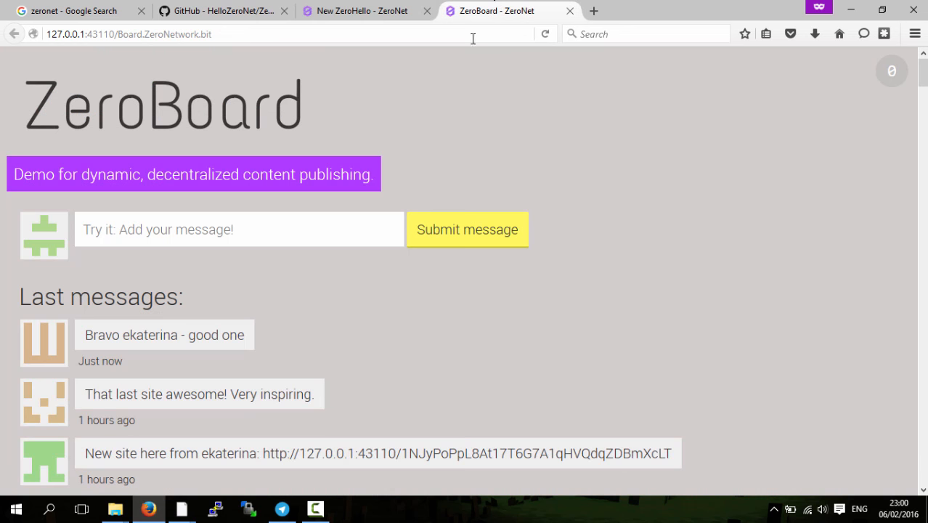
pyautogui.moveTo(287, 322)
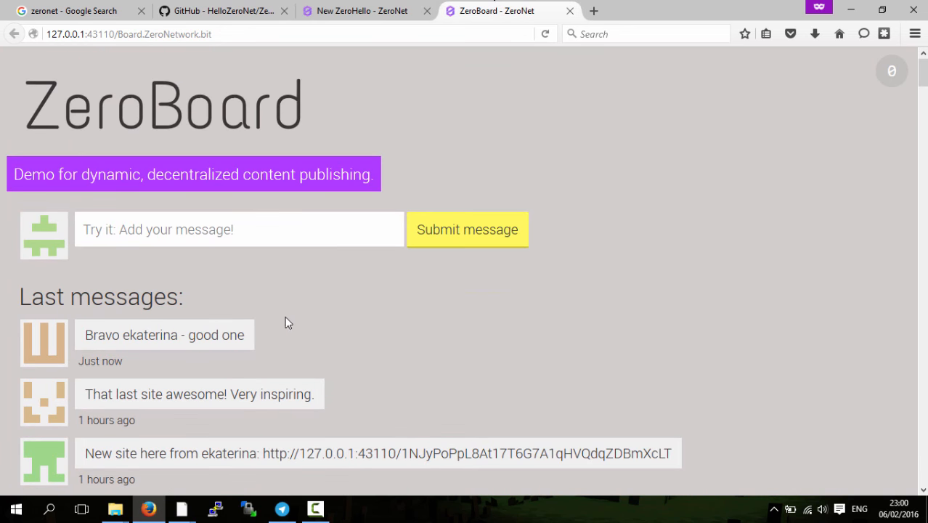
# Post 'For the tutorial' on ZeroBoard and see it listed in the latest messages.
pyautogui.click(192, 229)
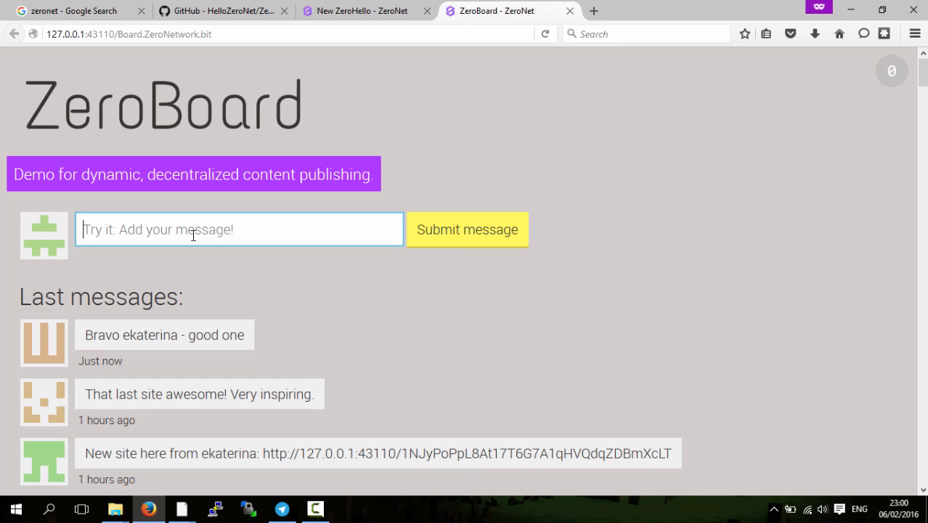
pyautogui.write('For th')
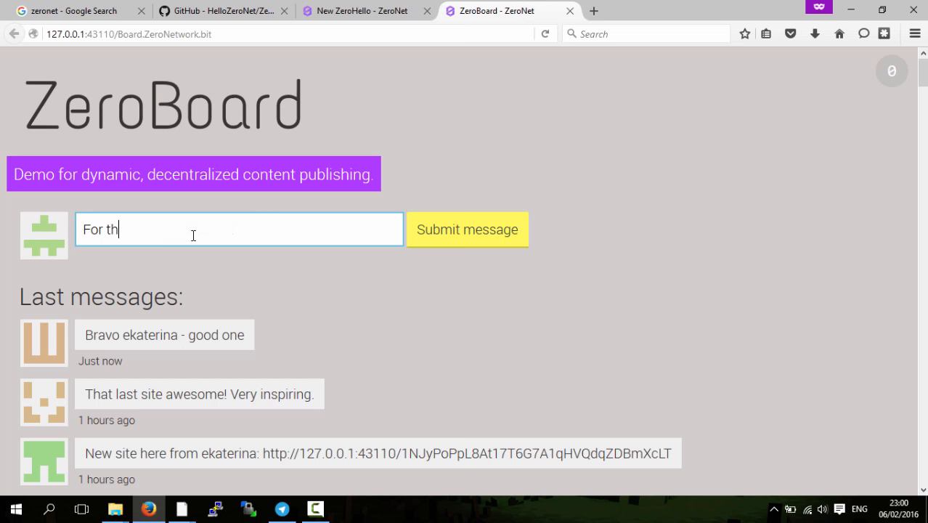
pyautogui.write('e tutori')
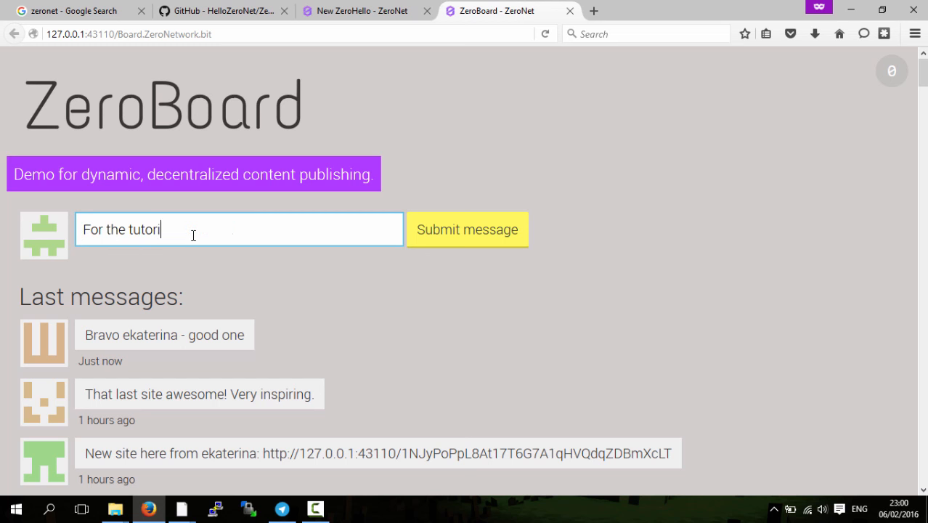
pyautogui.click(468, 230)
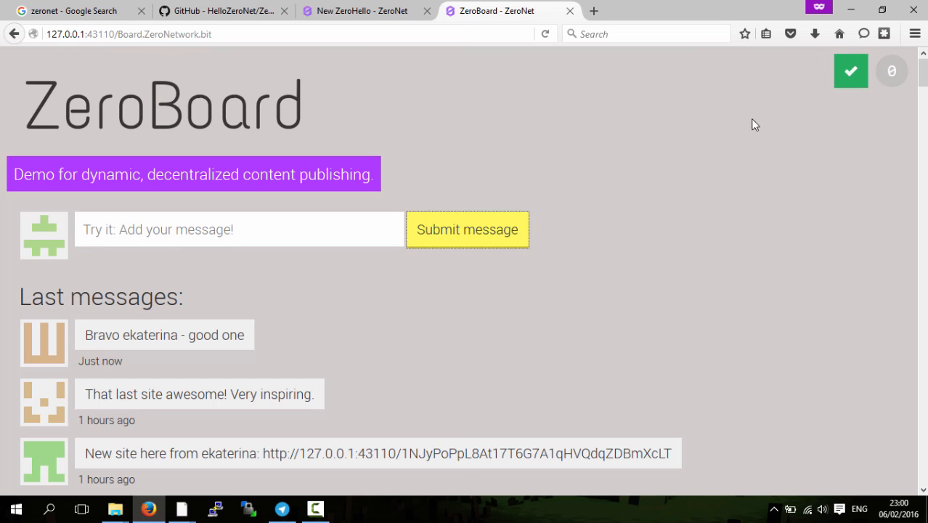
pyautogui.click(467, 229)
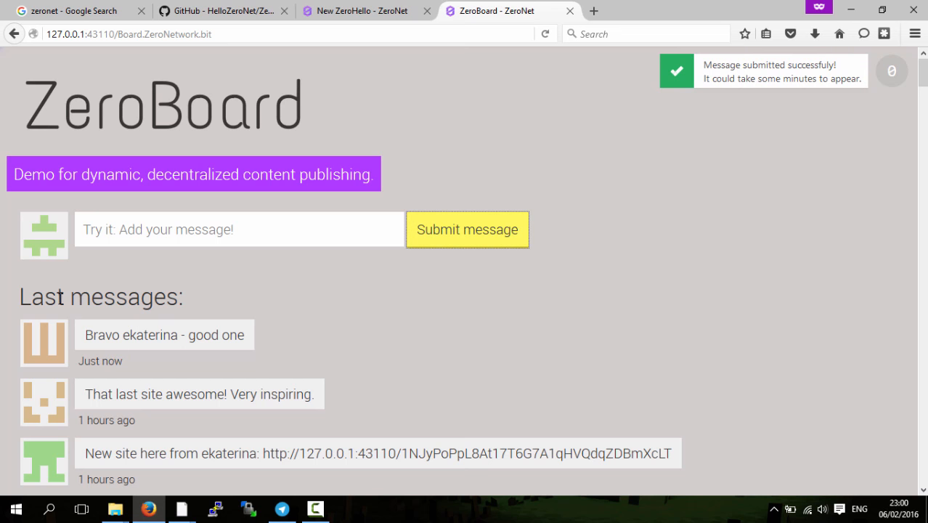
pyautogui.moveTo(142, 324)
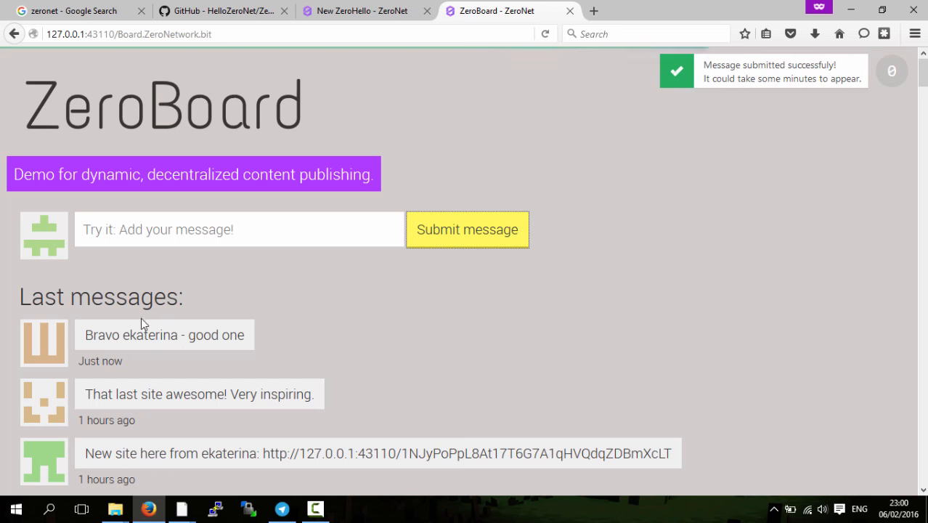
pyautogui.scroll(-3)
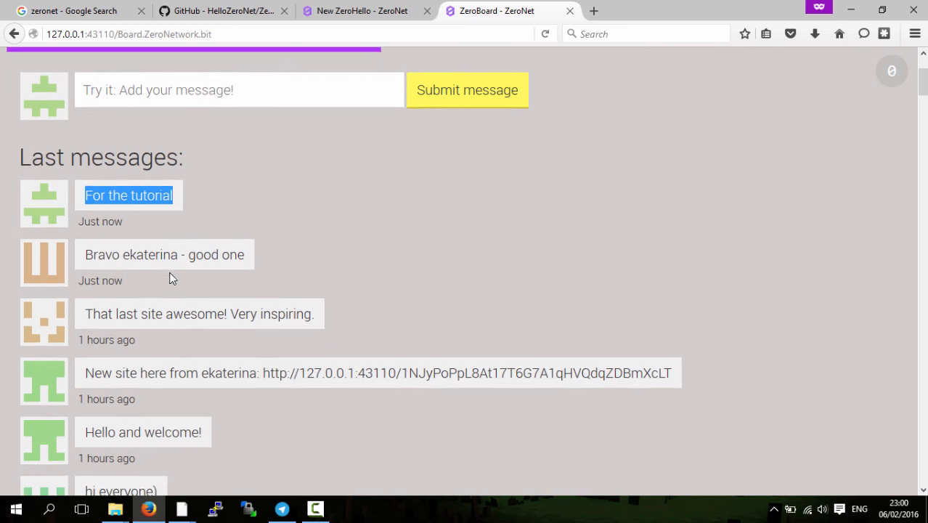
pyautogui.scroll(-3)
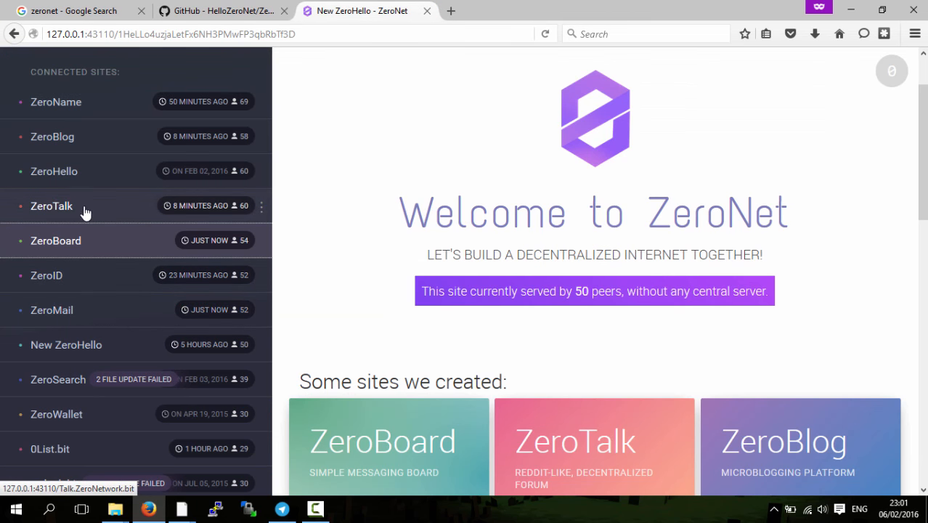
pyautogui.moveTo(82, 192)
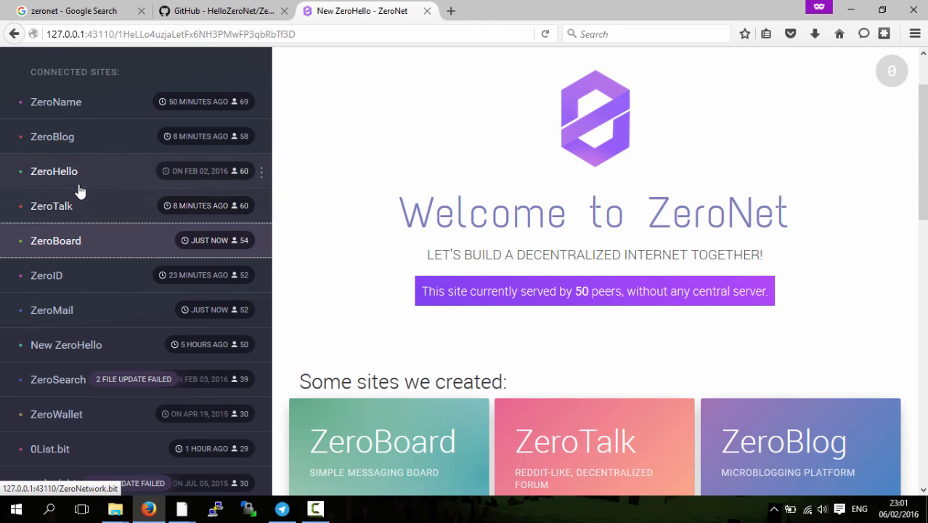
# Open ZeroSearch from the lower part of the Connected Sites sidebar.
pyautogui.scroll(-3)
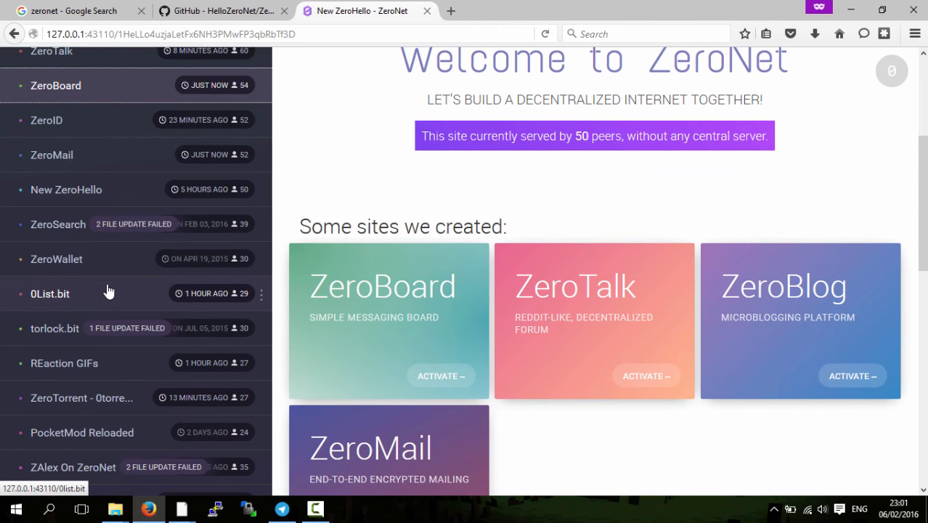
pyautogui.scroll(-3)
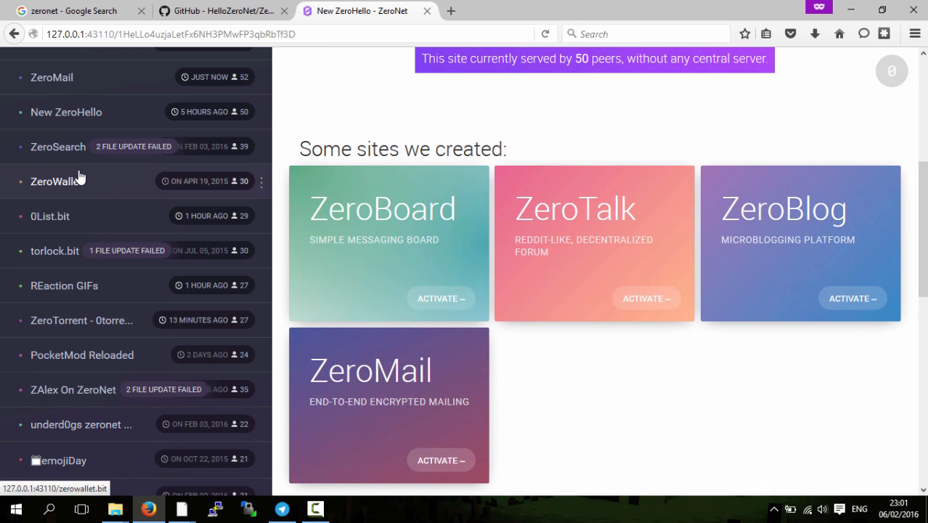
pyautogui.click(58, 145)
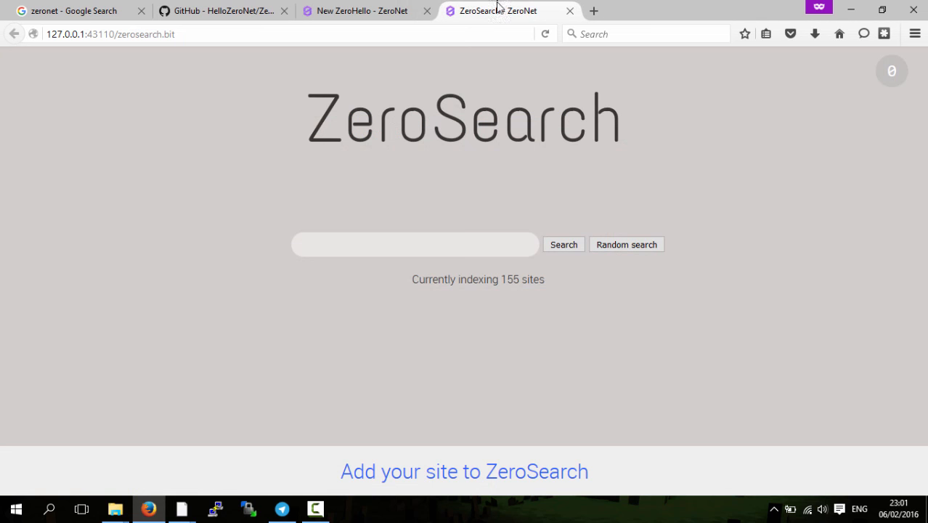
# Search ZeroSearch for 'test', view the four matching sites, then close the site.
pyautogui.click(414, 243)
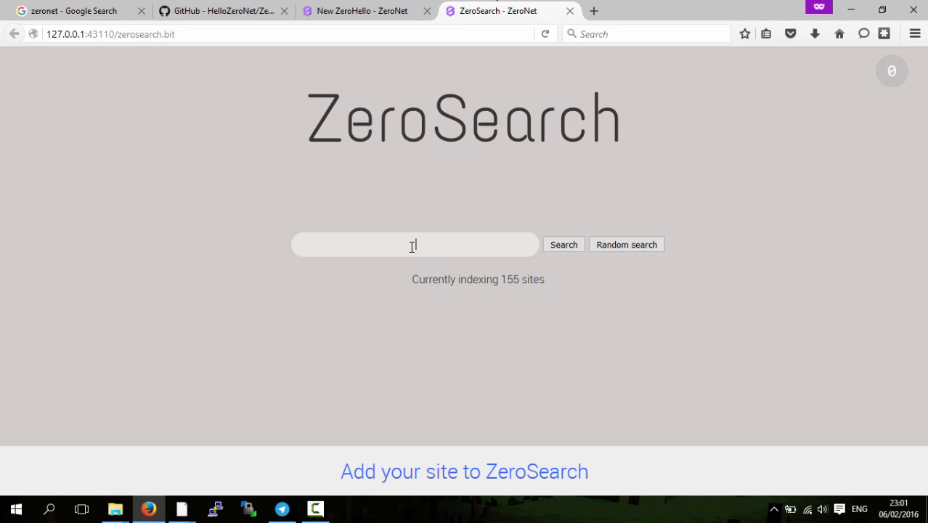
pyautogui.write('test')
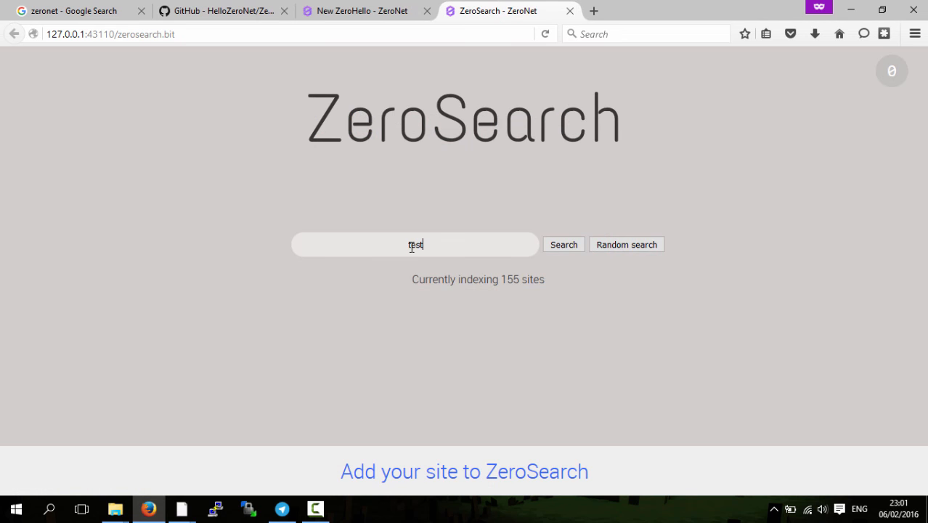
pyautogui.click(564, 244)
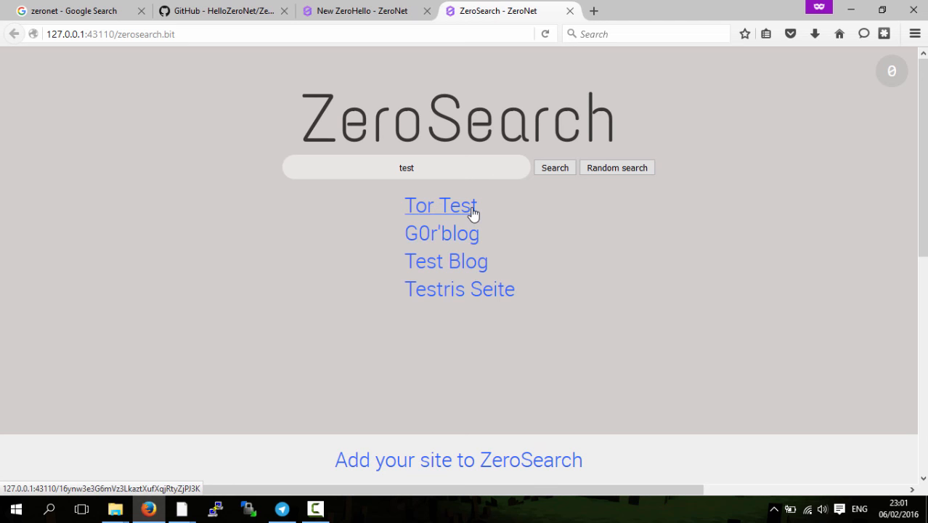
pyautogui.moveTo(407, 154)
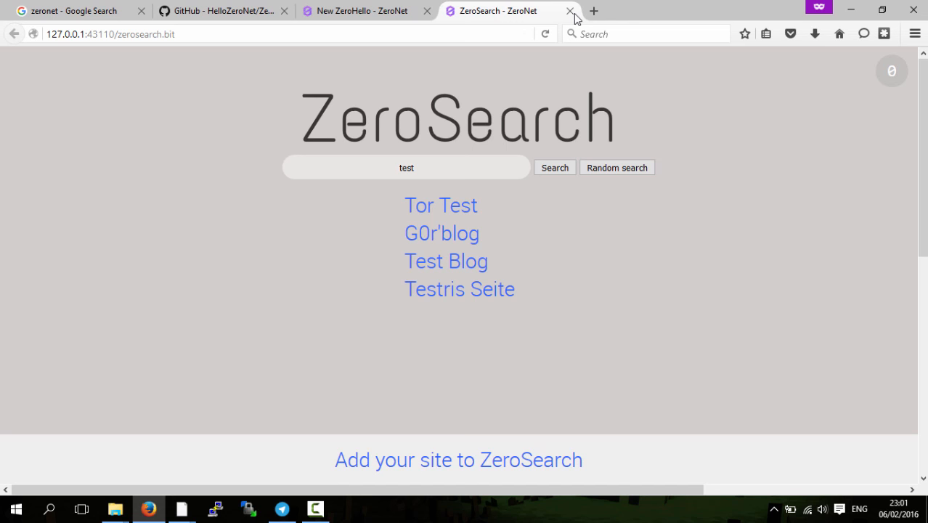
pyautogui.click(568, 11)
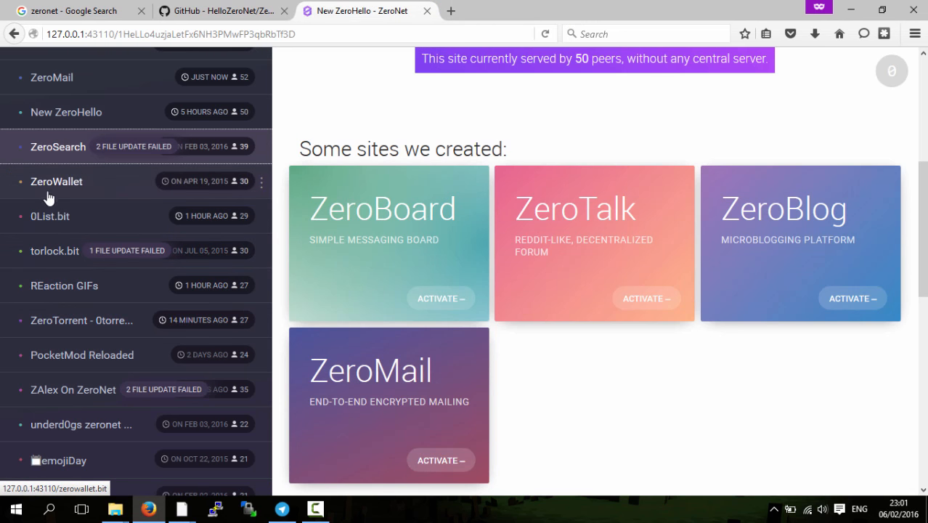
# Open the REaction GIFs site and switch to its new tab.
pyautogui.scroll(-3)
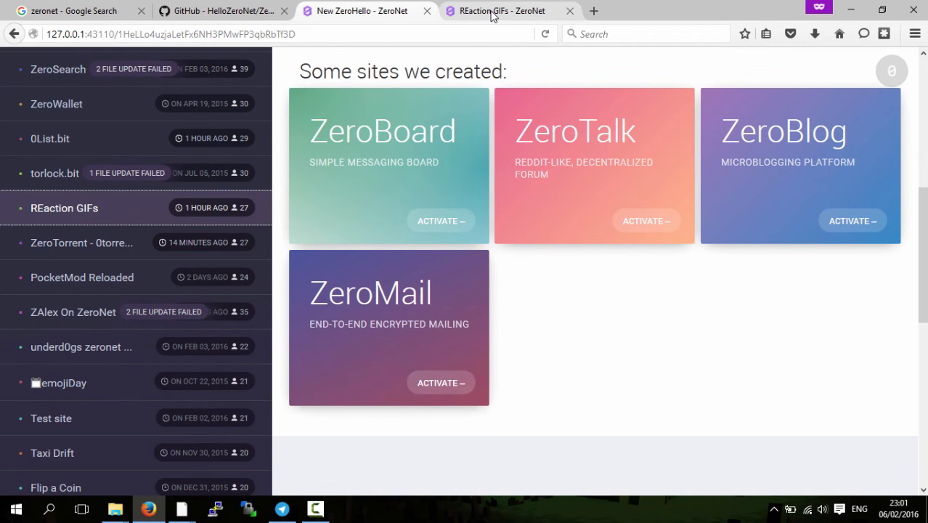
pyautogui.click(501, 10)
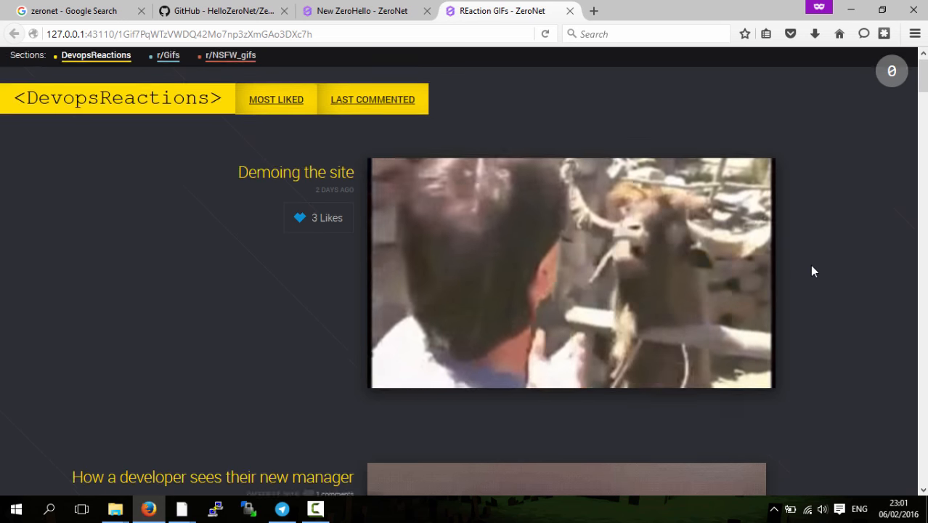
# Like the 'How a developer sees their new manager' post, raising it to 5 likes, and browse further.
pyautogui.scroll(-3)
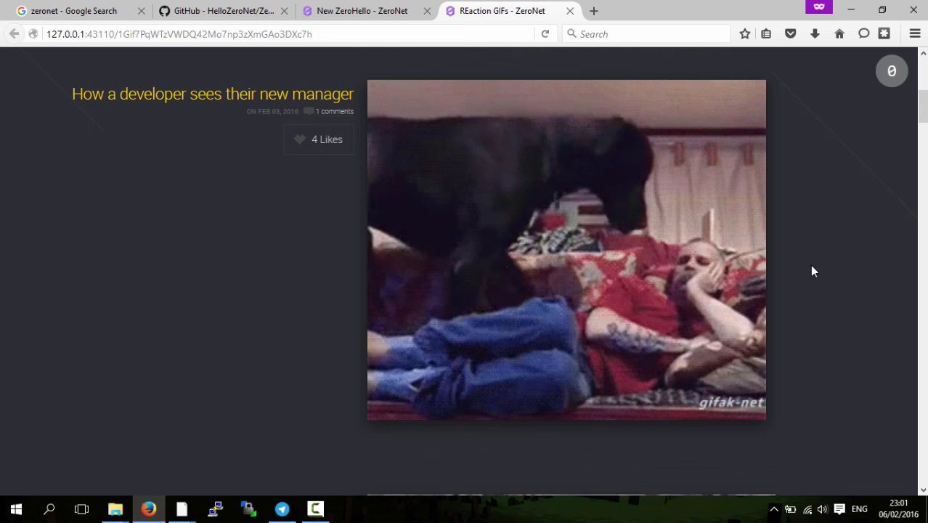
pyautogui.click(299, 139)
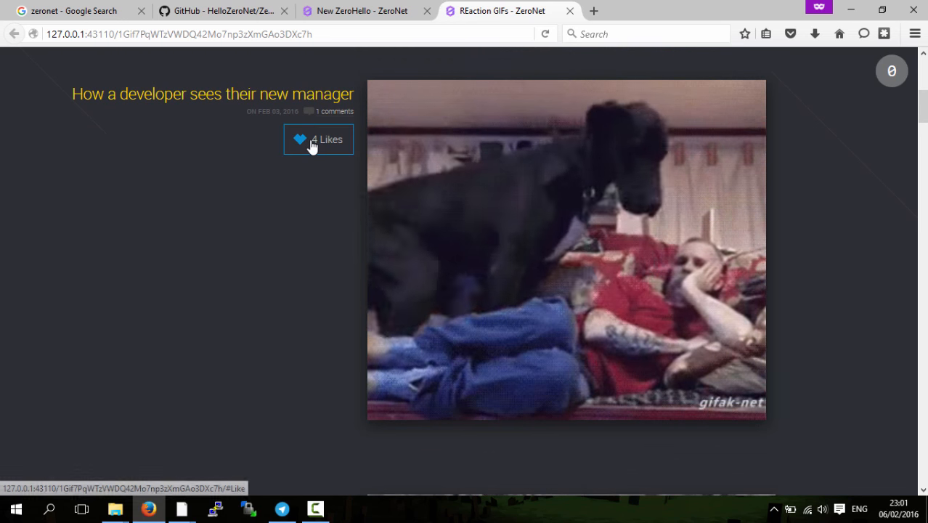
pyautogui.click(318, 140)
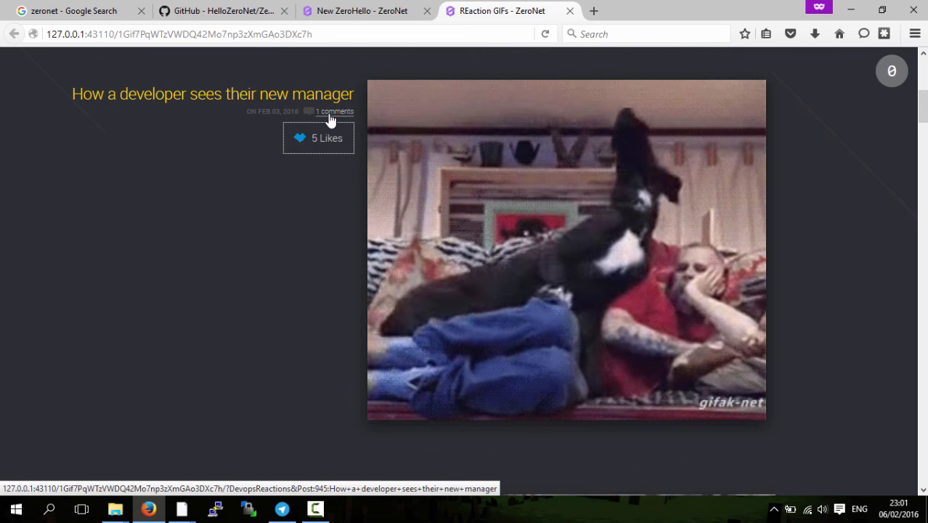
pyautogui.scroll(-3)
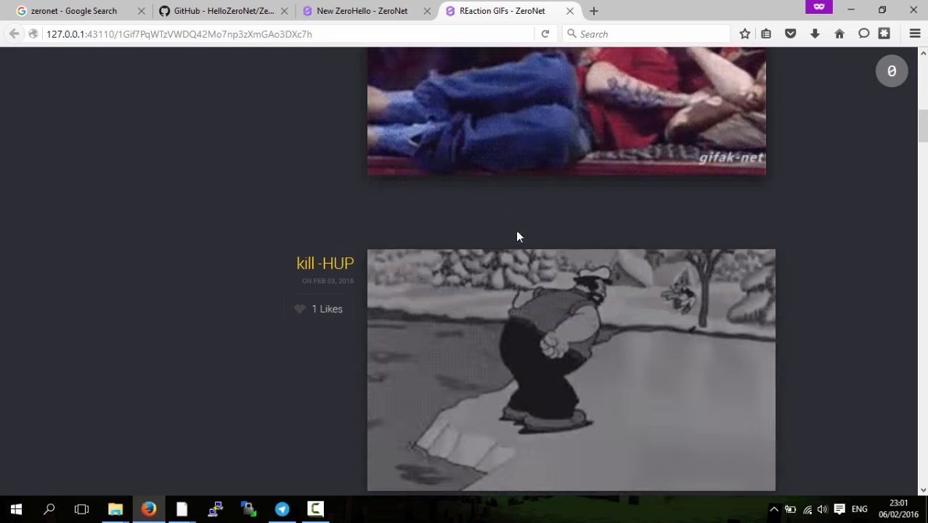
pyautogui.scroll(-3)
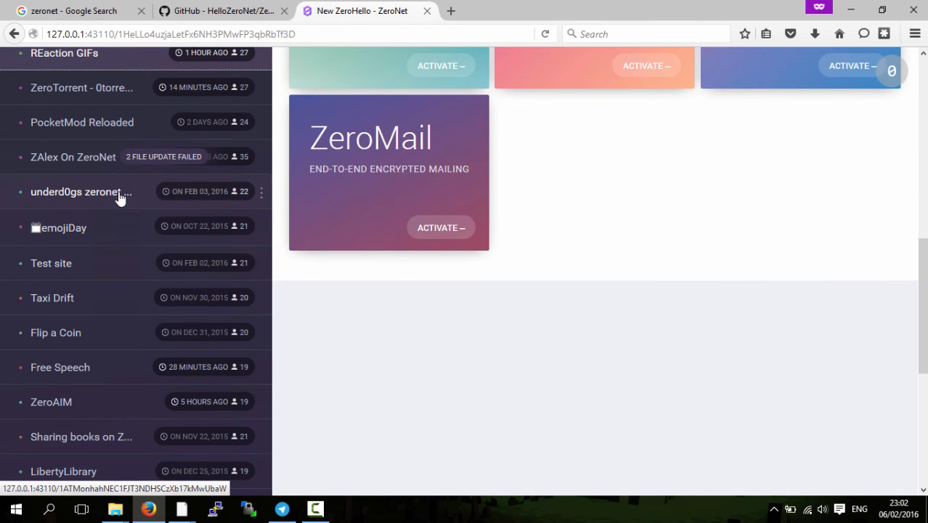
pyautogui.moveTo(35, 169)
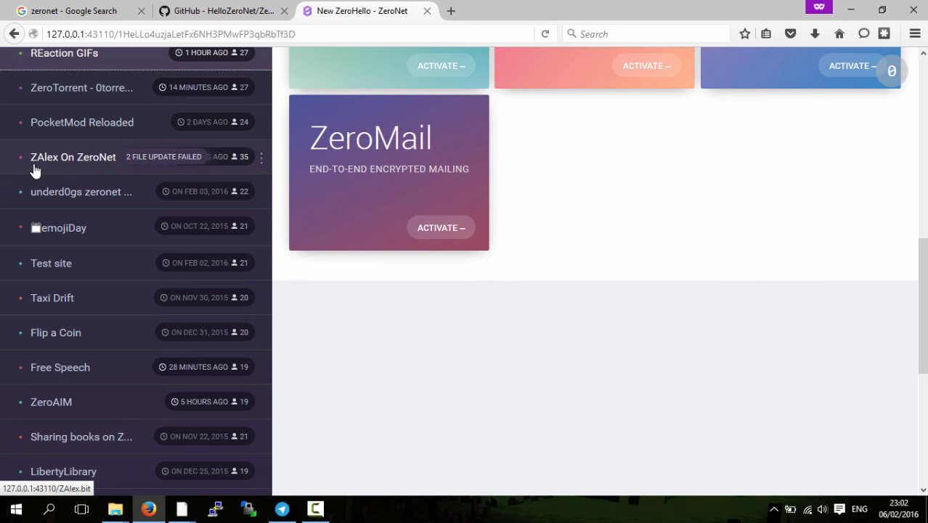
# Open ZAlex On ZeroNet and browse its Cool Stuff > Photos gallery.
pyautogui.click(73, 157)
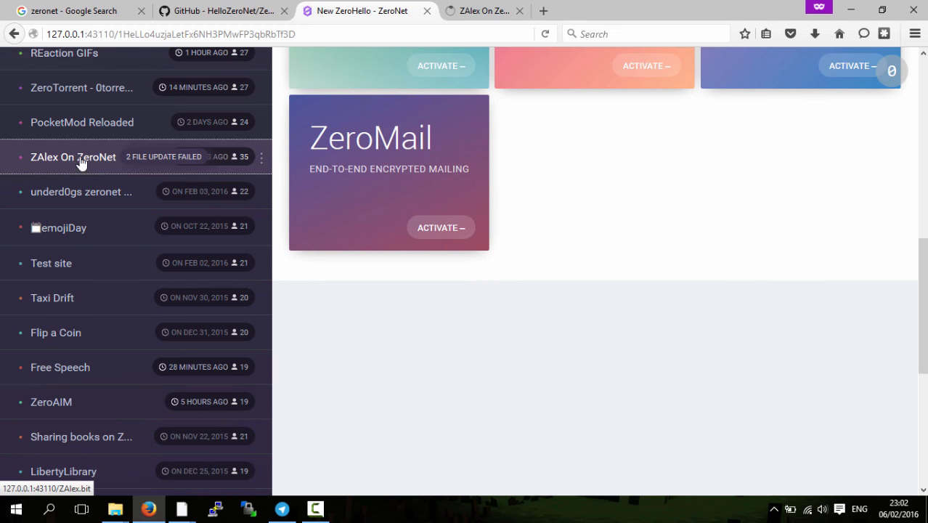
pyautogui.click(71, 157)
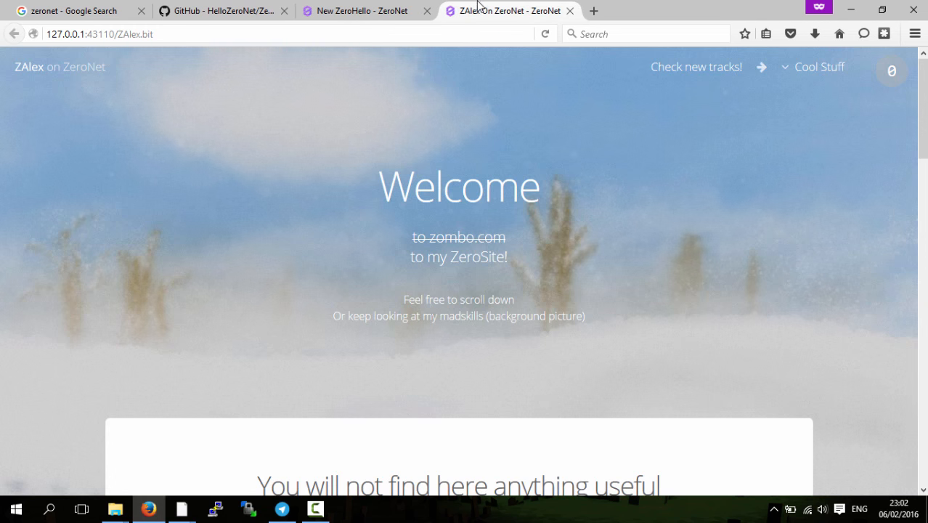
pyautogui.scroll(-3)
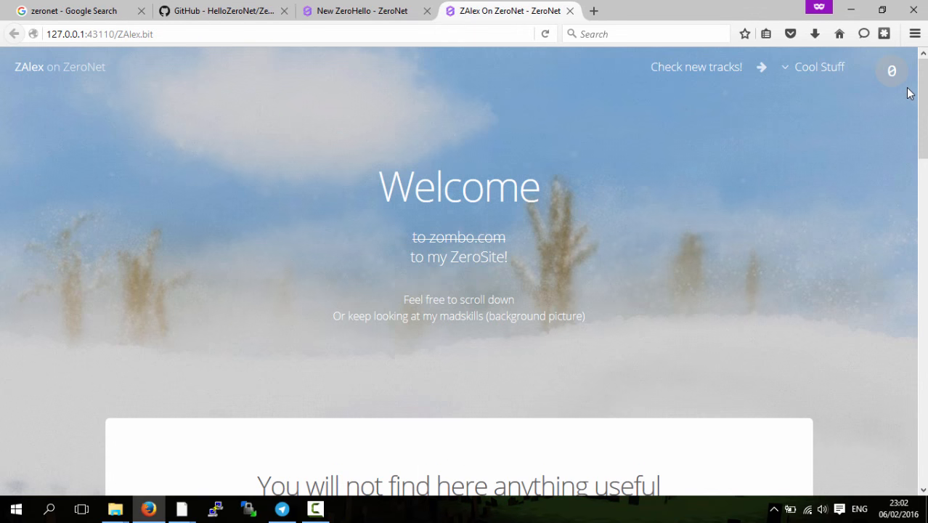
pyautogui.click(819, 67)
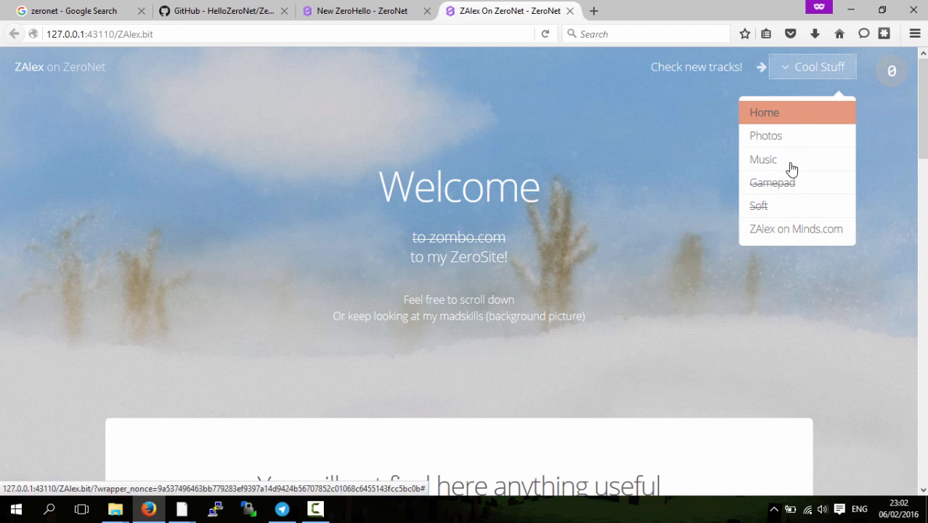
pyautogui.click(765, 137)
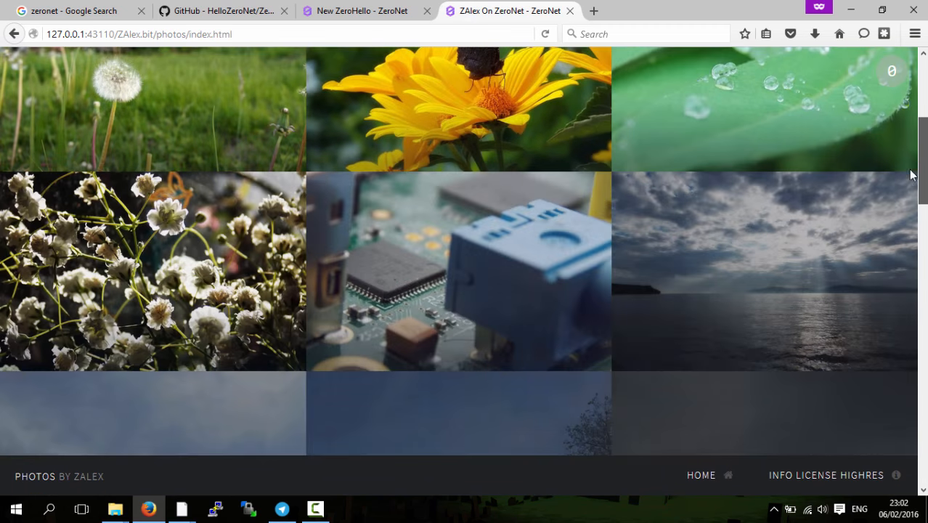
pyautogui.scroll(-3)
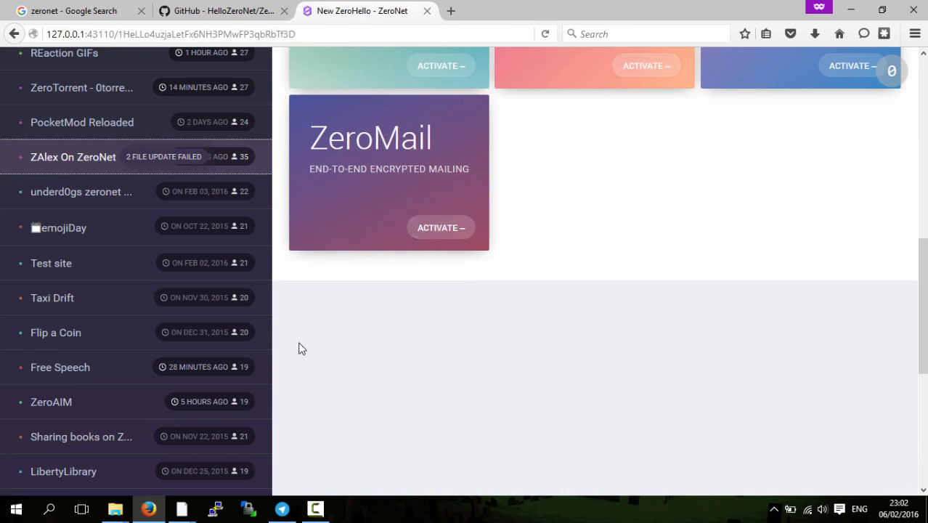
# Scroll the Connected Sites list to Time, ZeroMart, ZeroCDN and Salvotnt AnimeBlog.
pyautogui.scroll(-3)
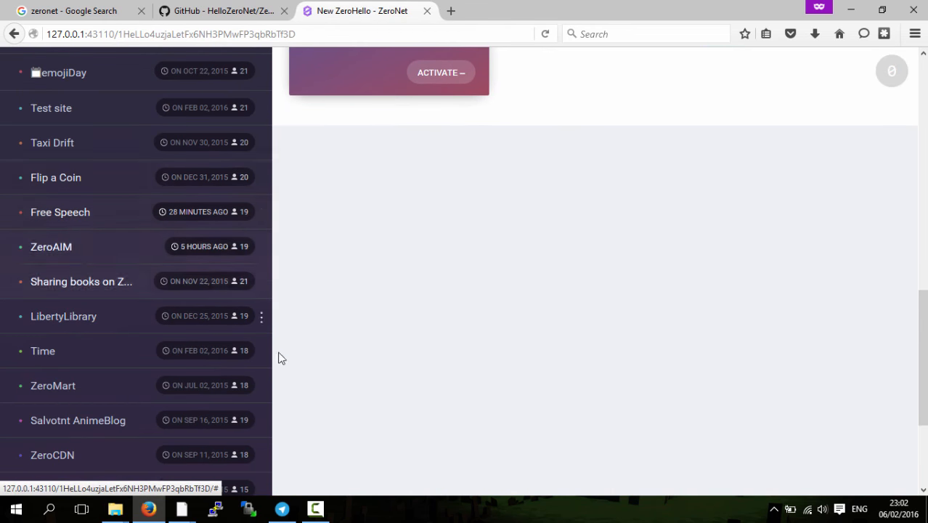
pyautogui.scroll(-3)
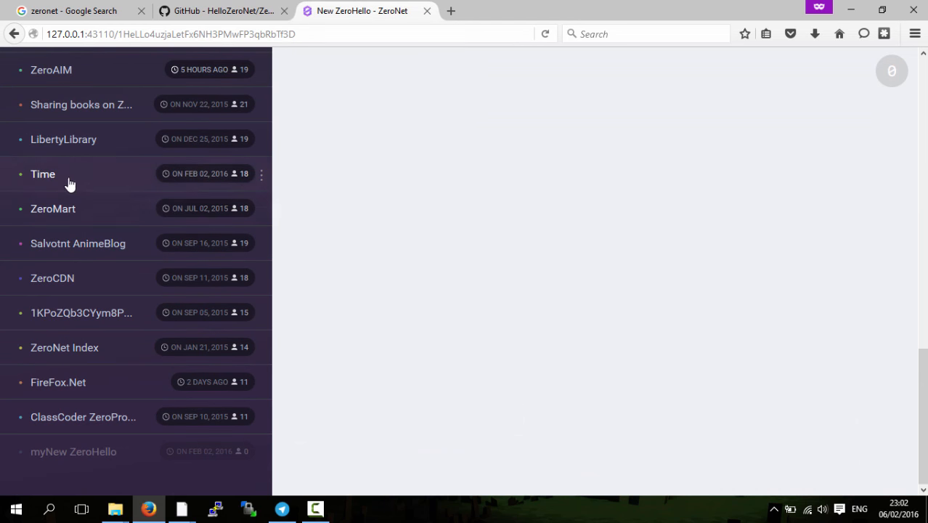
pyautogui.click(43, 174)
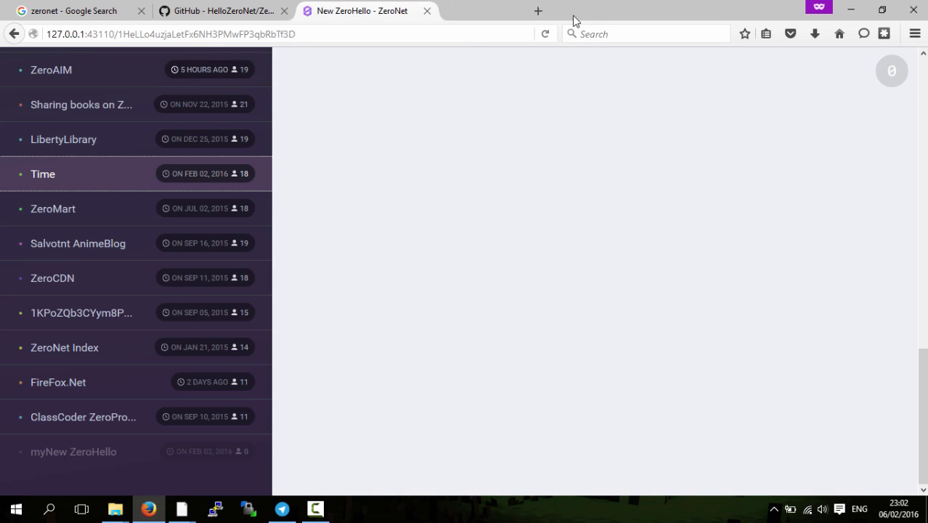
pyautogui.moveTo(115, 398)
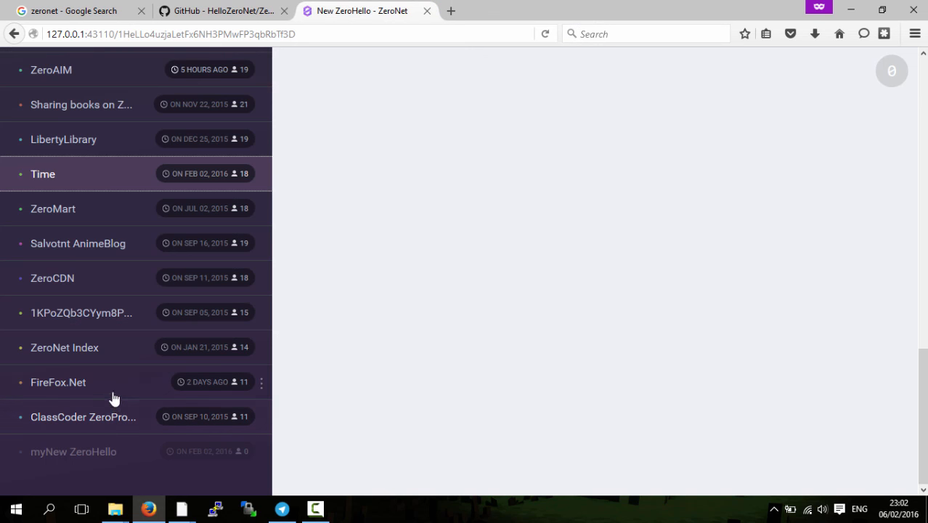
pyautogui.moveTo(119, 433)
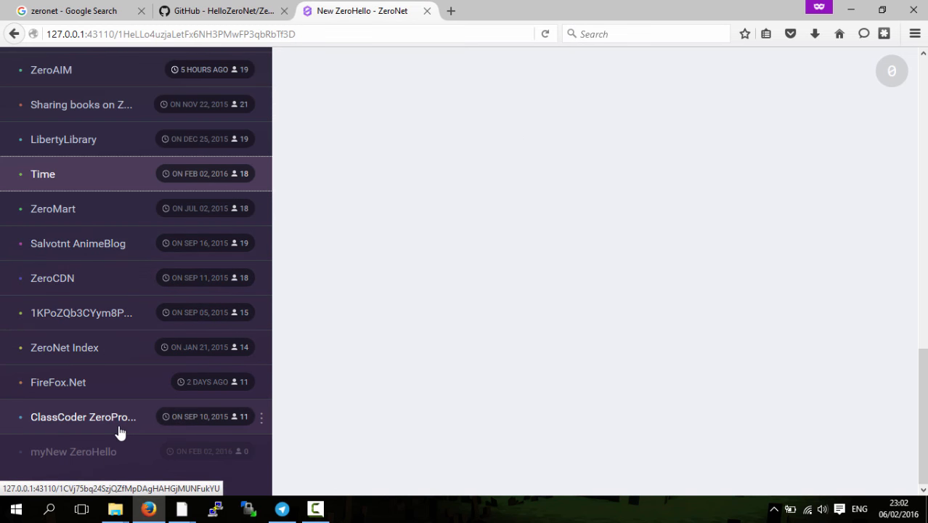
pyautogui.scroll(3)
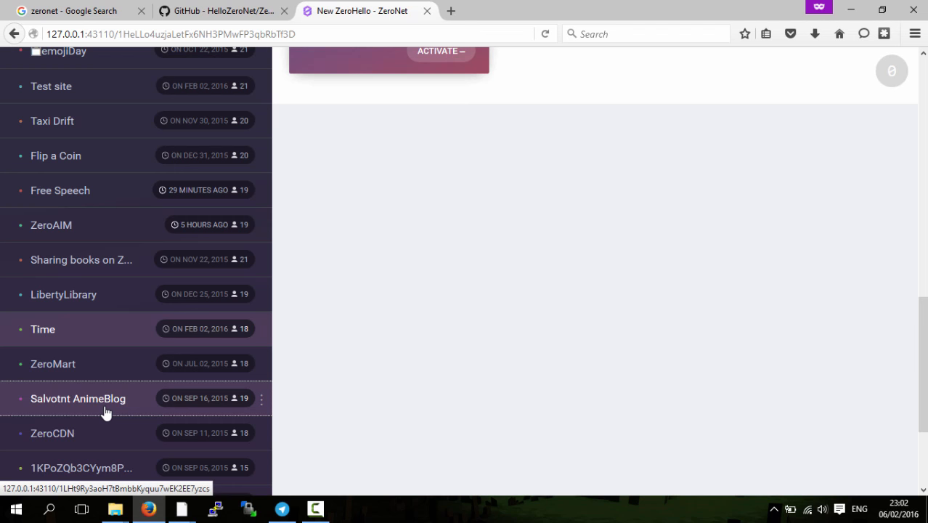
pyautogui.click(79, 398)
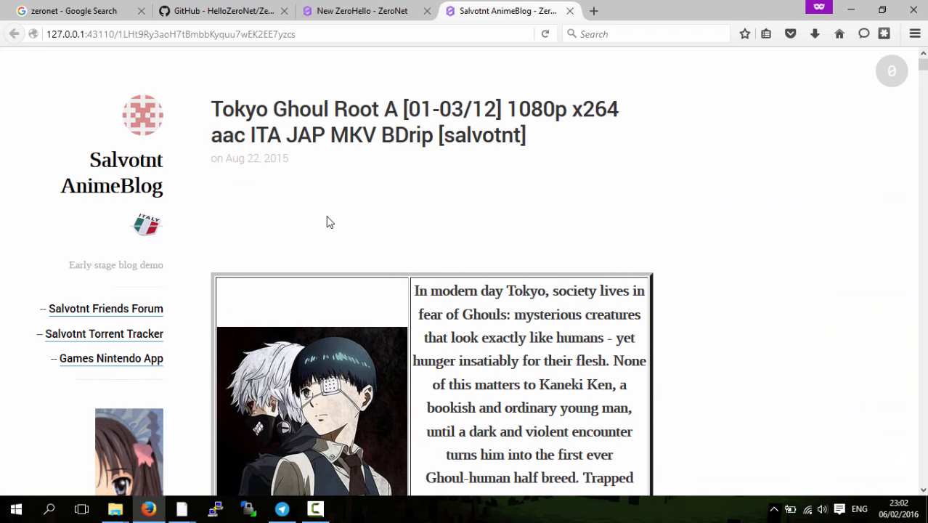
pyautogui.scroll(-3)
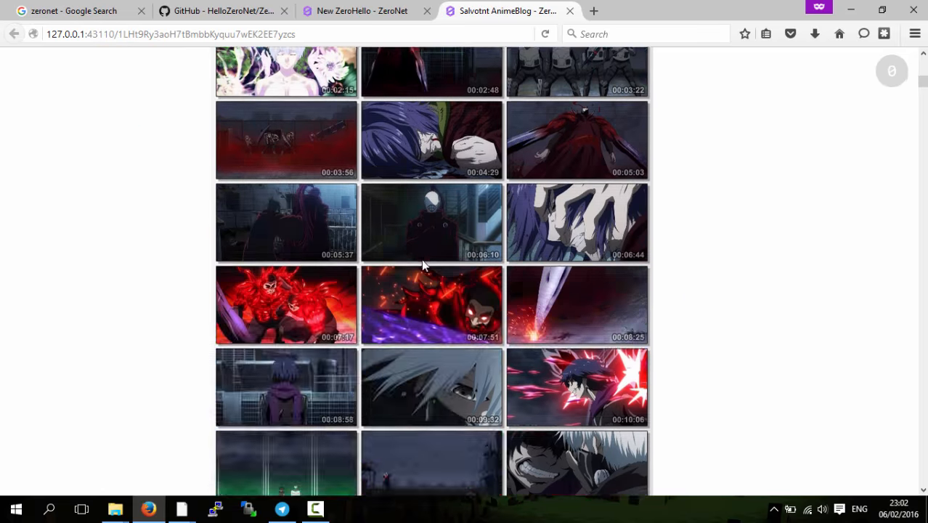
pyautogui.scroll(-3)
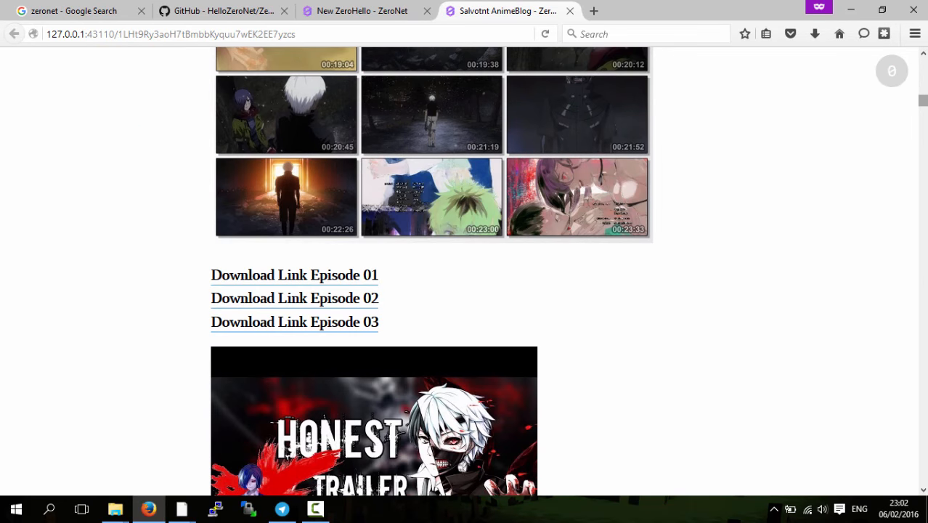
pyautogui.scroll(-3)
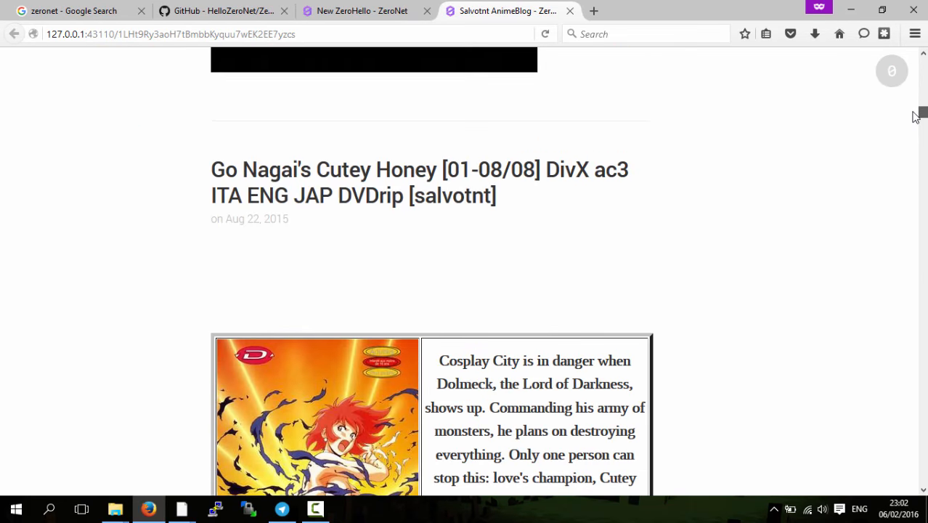
pyautogui.scroll(-3)
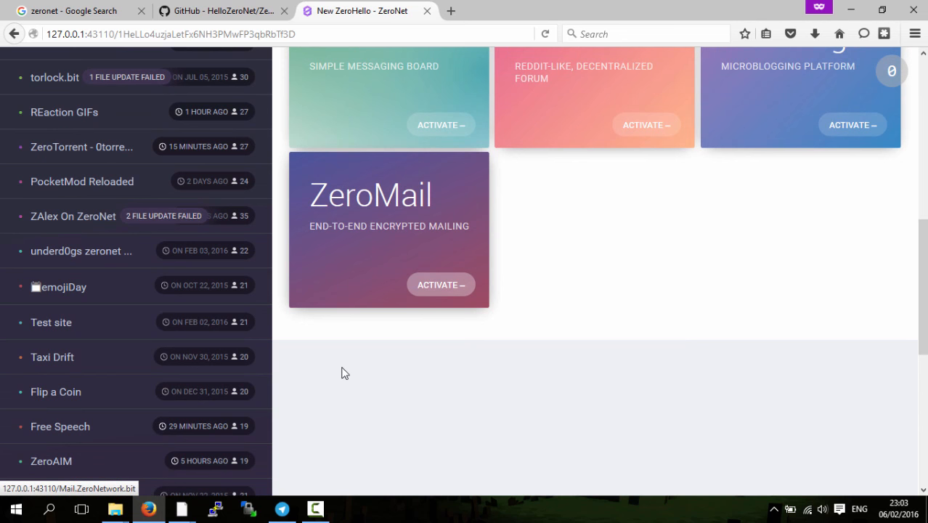
pyautogui.moveTo(105, 383)
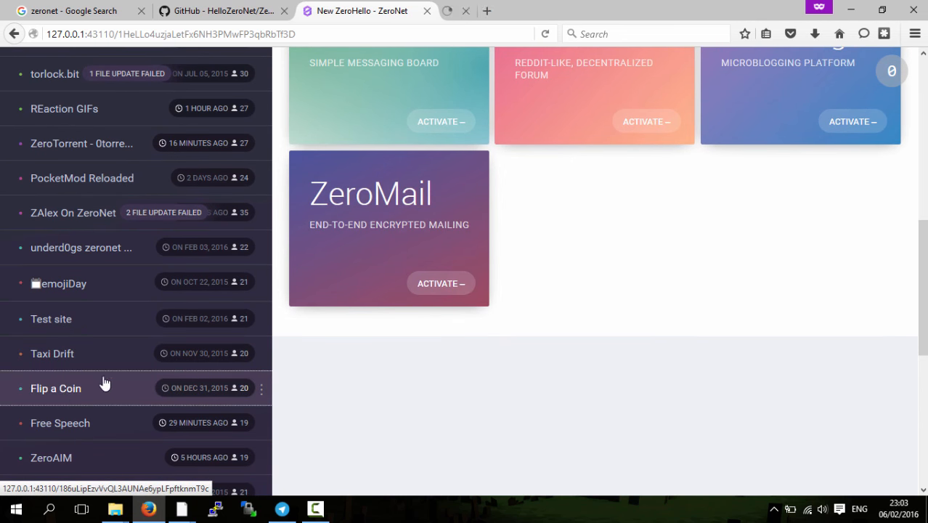
# Visit the Flip a Coin site and get a Heads result.
pyautogui.click(55, 388)
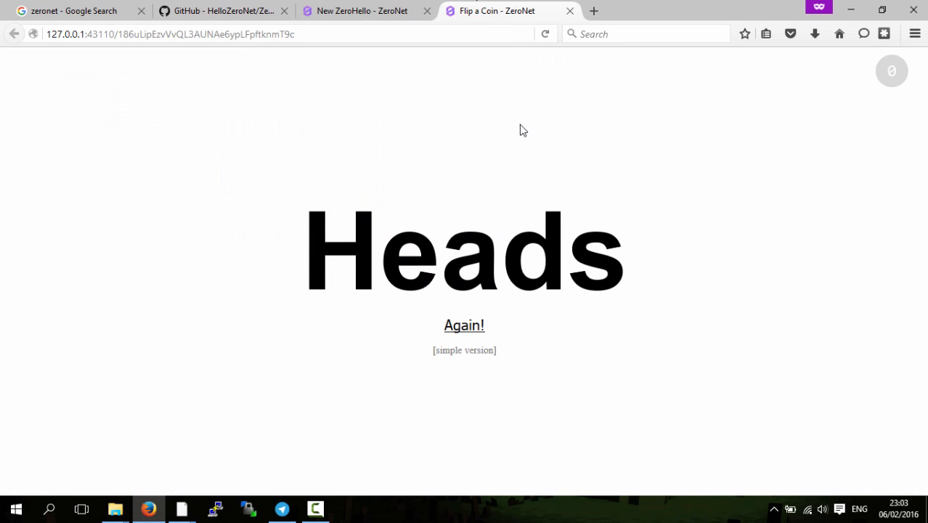
pyautogui.click(357, 10)
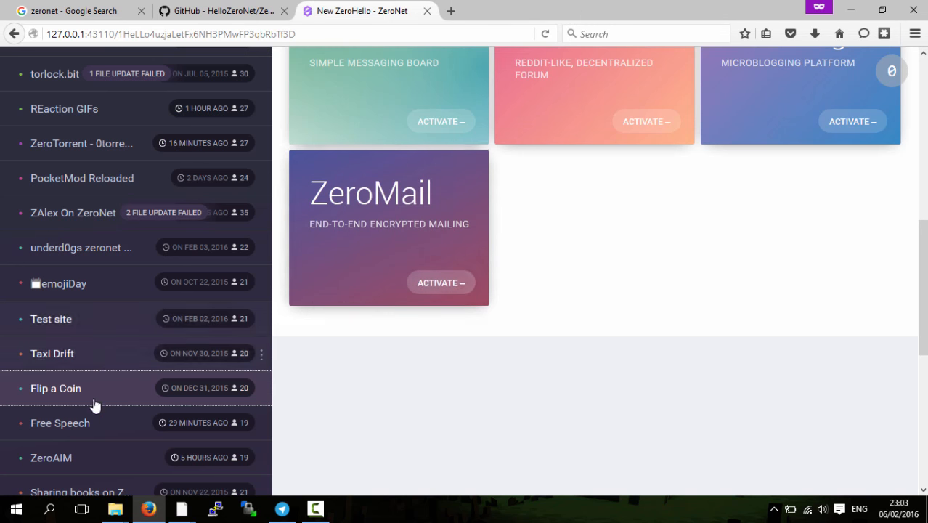
# Play the Taxi Drift game in its own tab for a while.
pyautogui.click(52, 355)
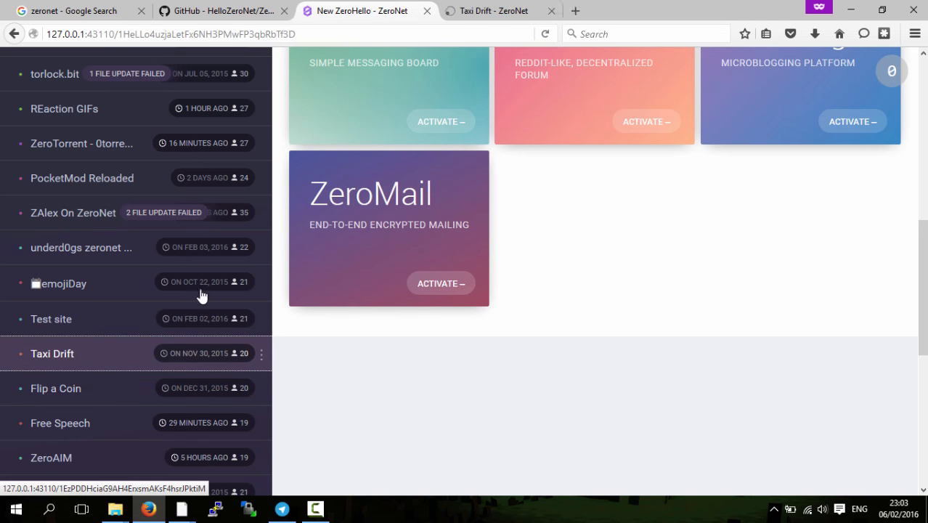
pyautogui.click(501, 12)
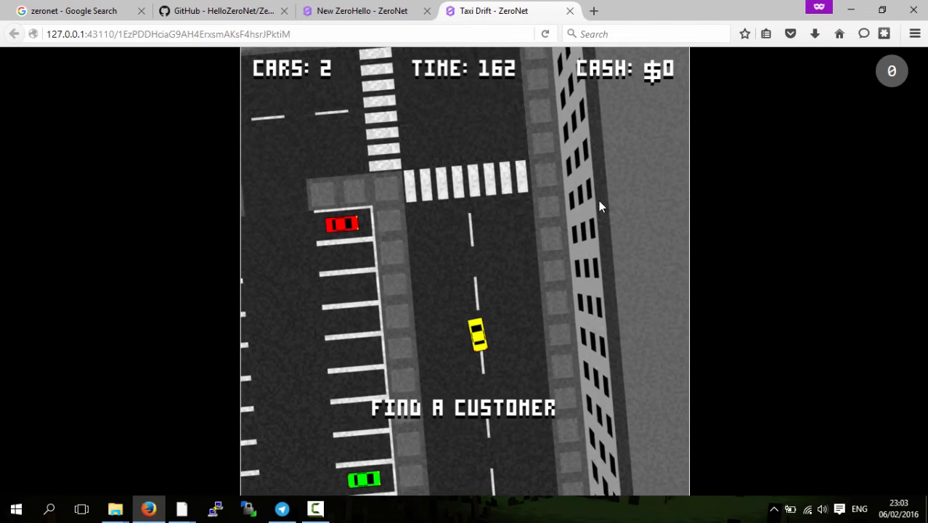
pyautogui.click(355, 12)
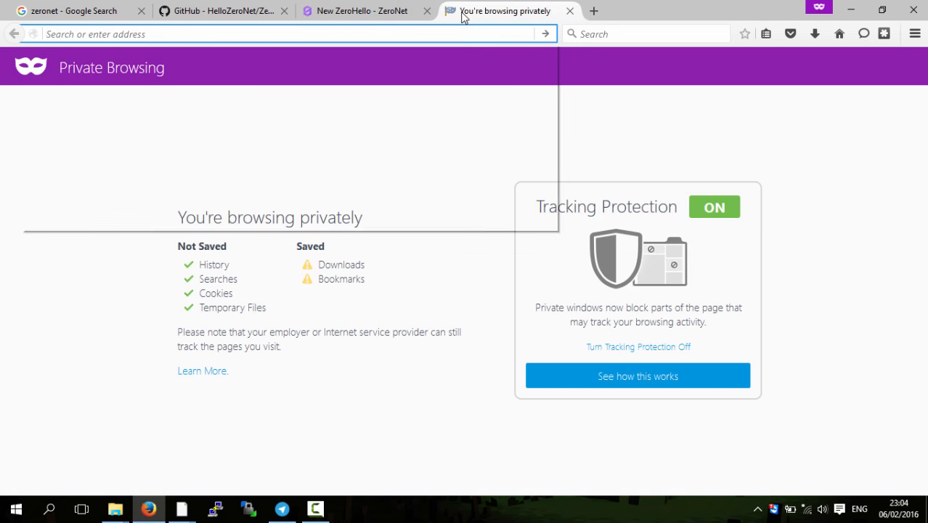
pyautogui.write('www.google.com')
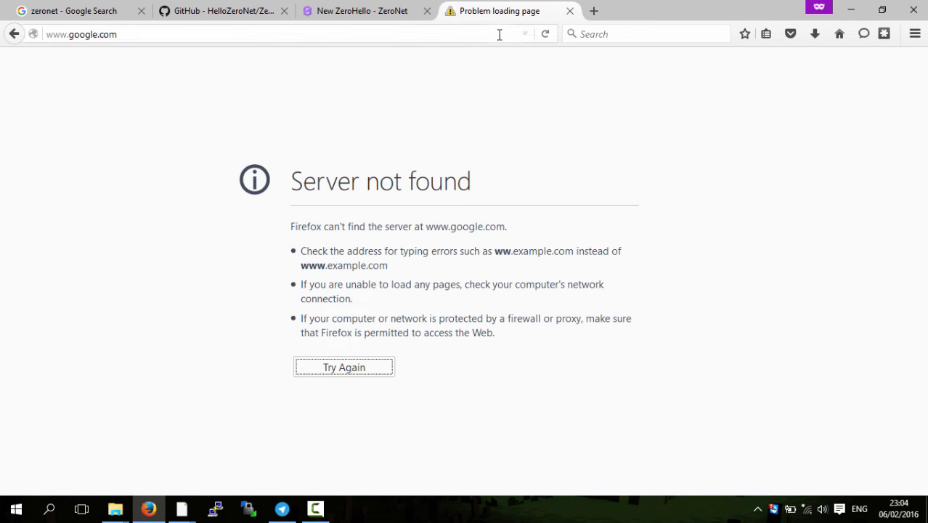
pyautogui.click(357, 12)
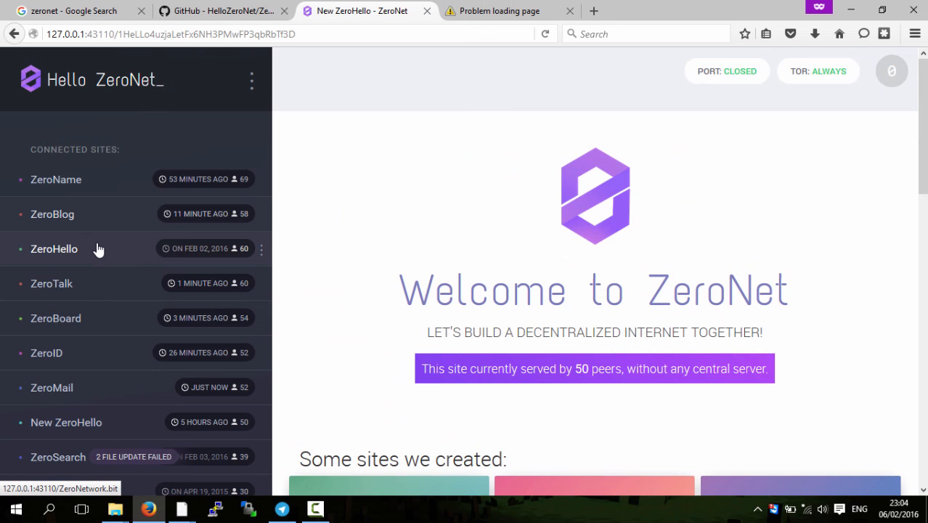
# Browse the ZeroTalk forum's topic list in its own tab.
pyautogui.click(50, 283)
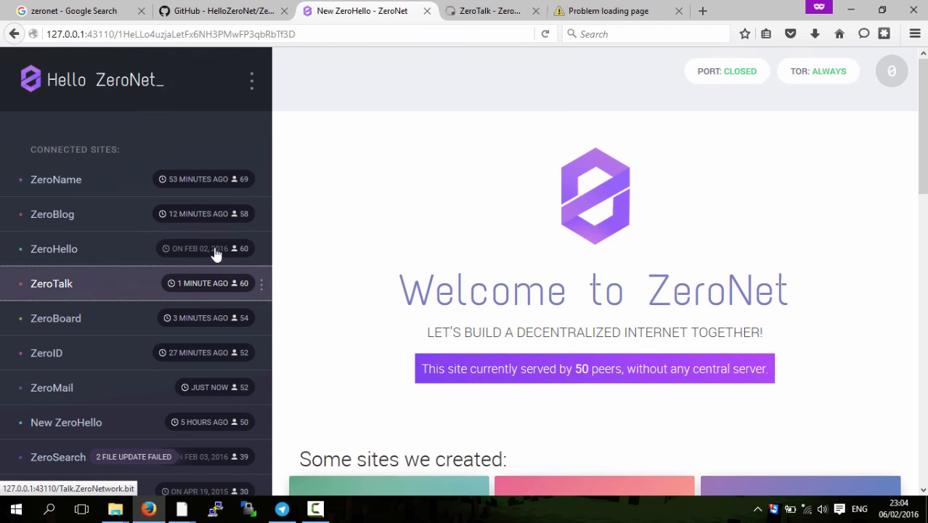
pyautogui.click(501, 12)
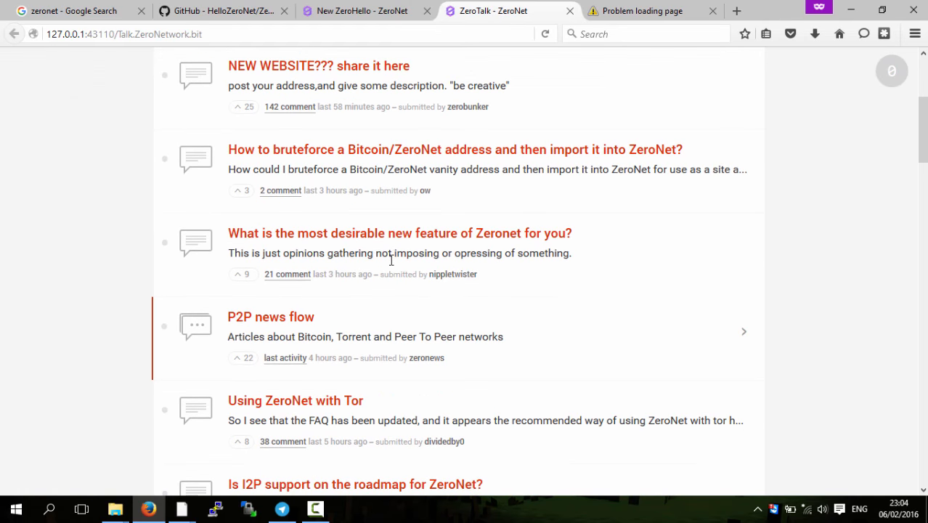
pyautogui.scroll(3)
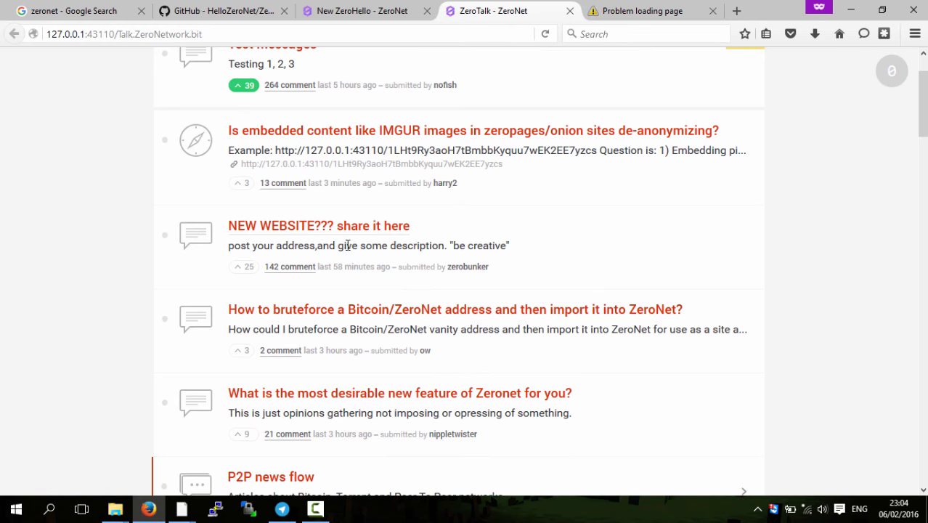
pyautogui.scroll(-3)
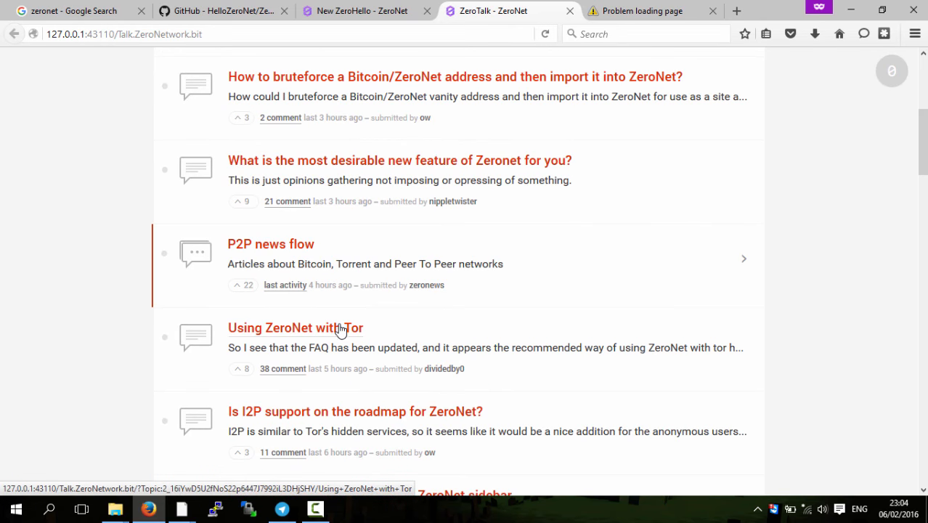
# Read the 'Using ZeroNet with Tor' topic and its replies, then start a comment.
pyautogui.click(288, 328)
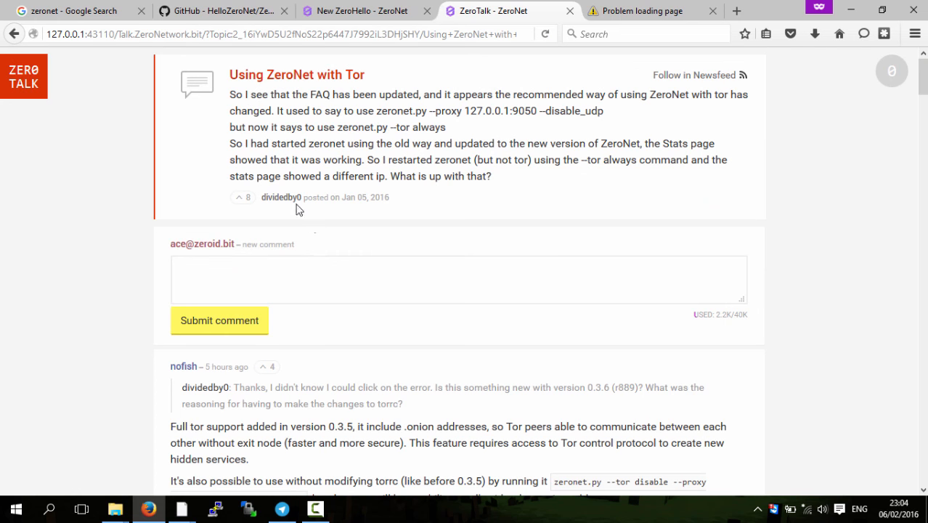
pyautogui.scroll(-3)
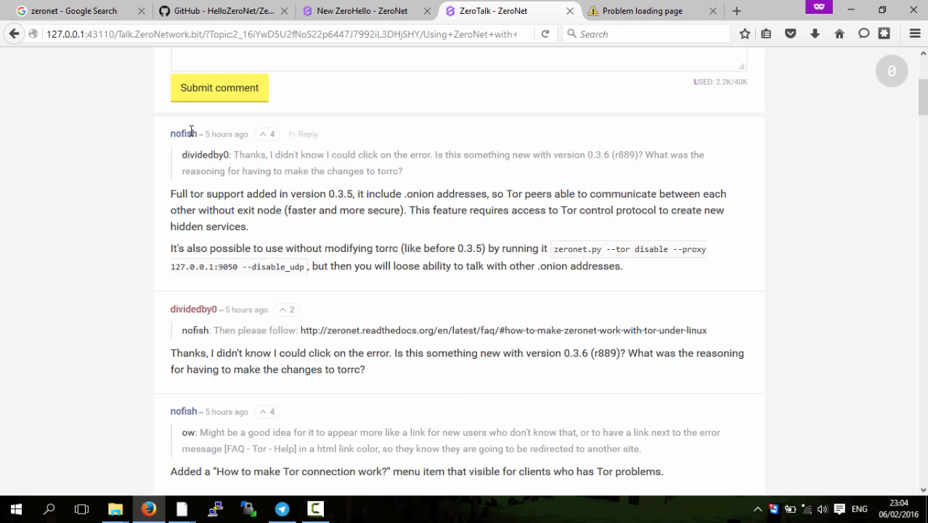
pyautogui.moveTo(284, 147)
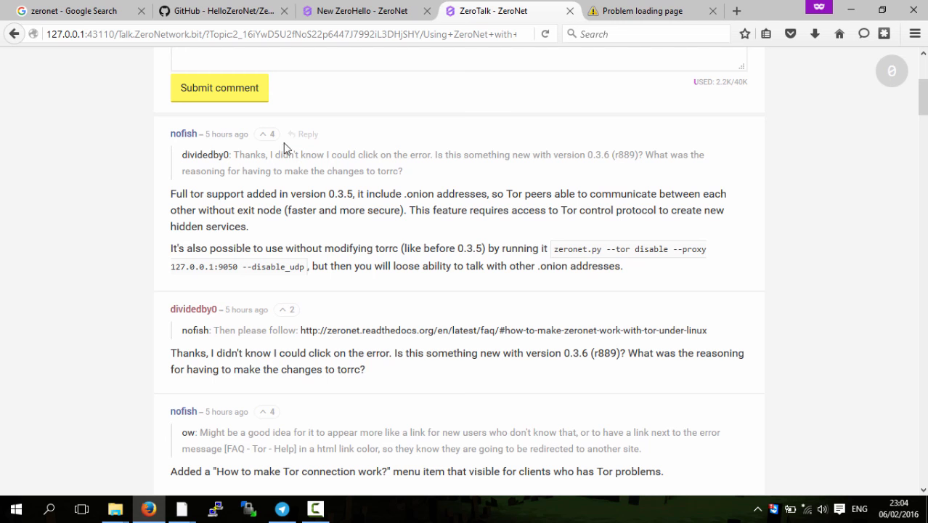
pyautogui.scroll(-3)
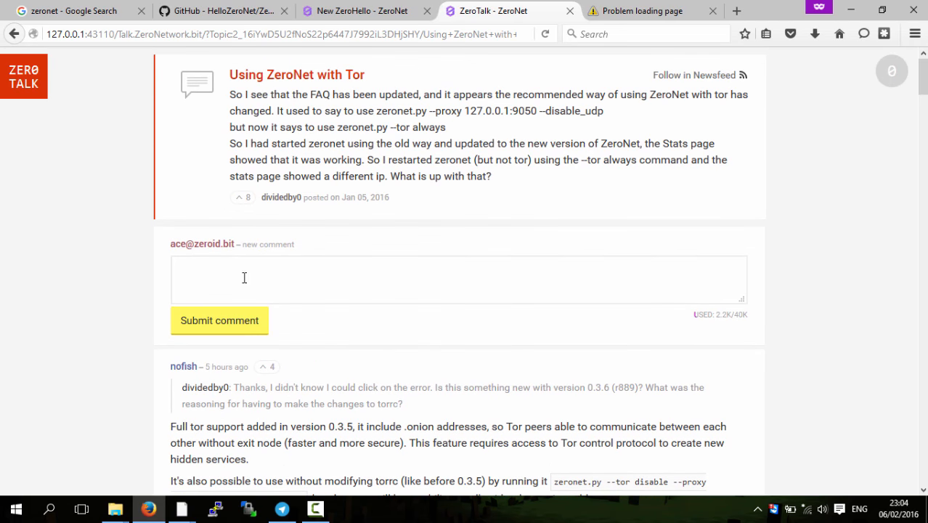
pyautogui.click(240, 276)
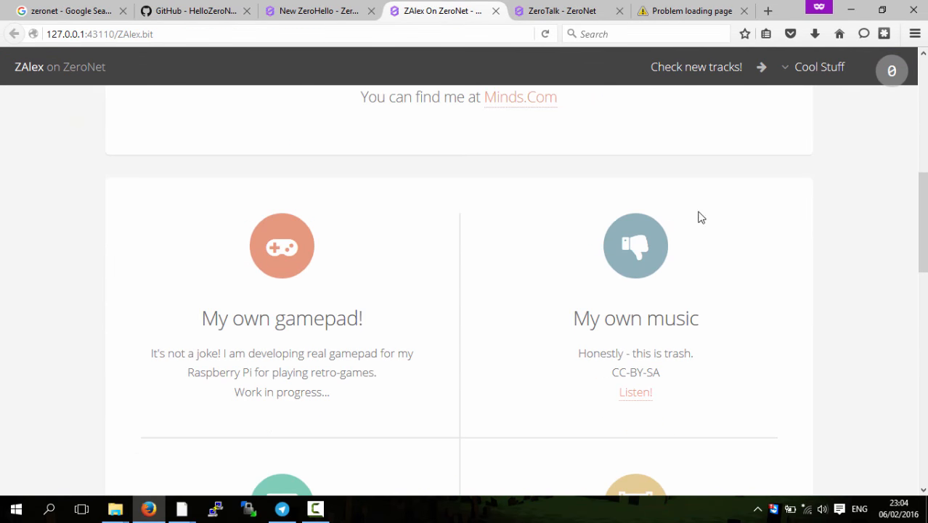
# Scroll ZAlex On ZeroNet back up to its Welcome banner.
pyautogui.scroll(3)
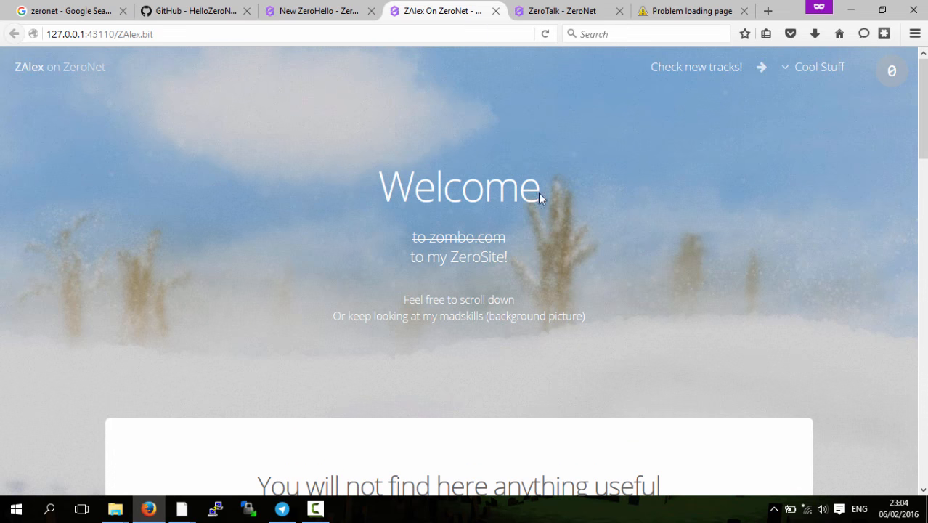
pyautogui.moveTo(852, 313)
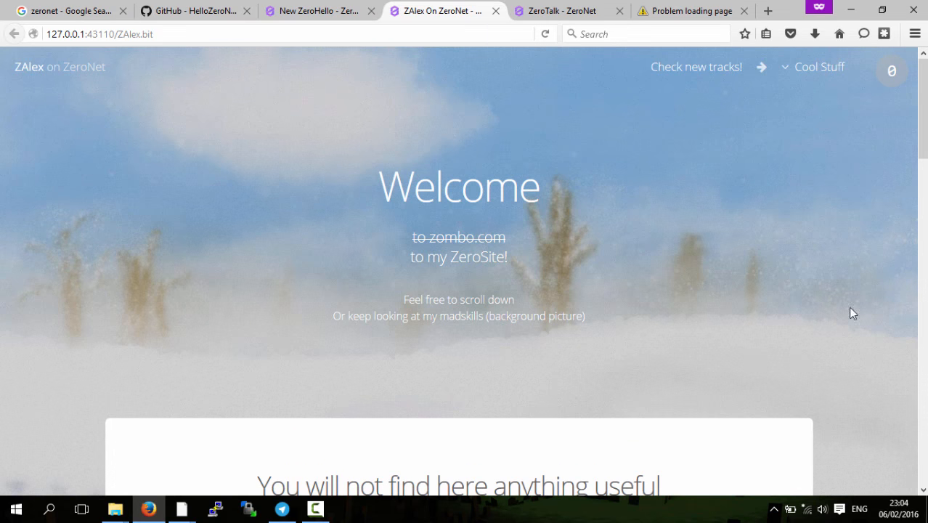
pyautogui.moveTo(727, 294)
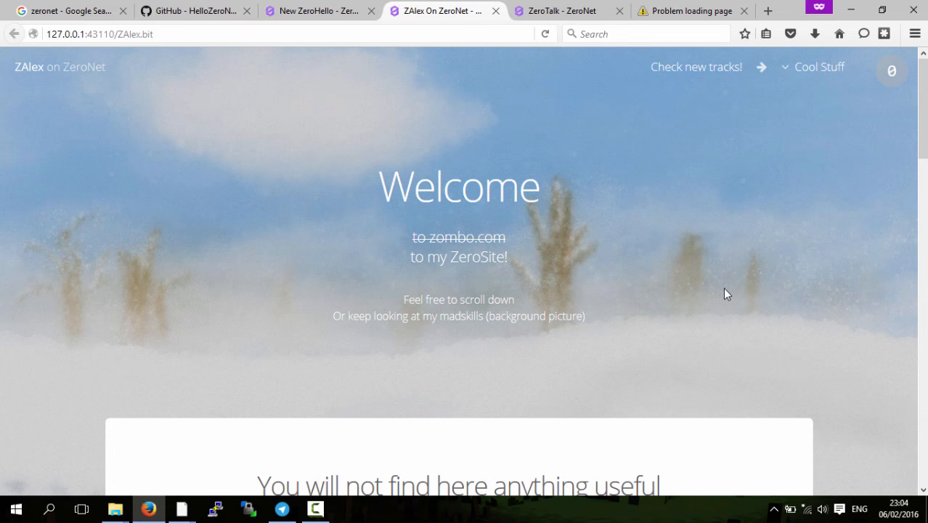
pyautogui.moveTo(437, 122)
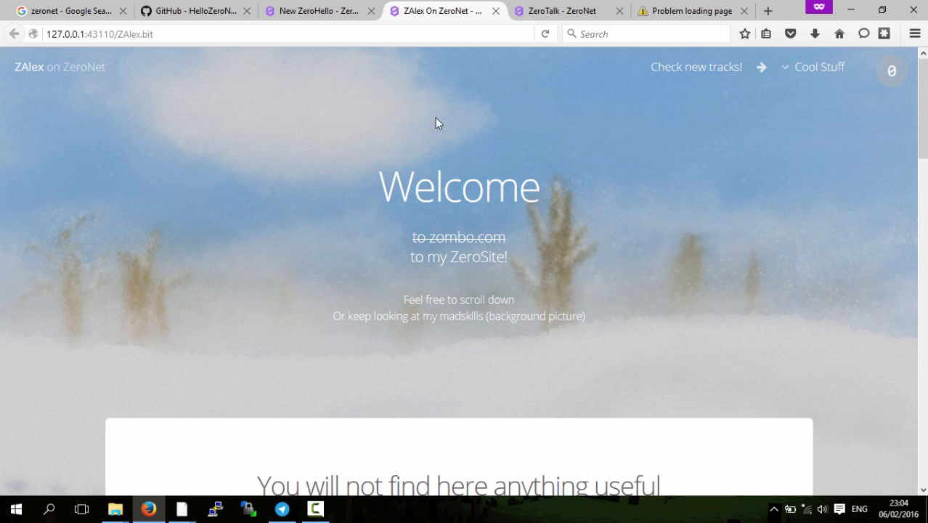
pyautogui.moveTo(304, 195)
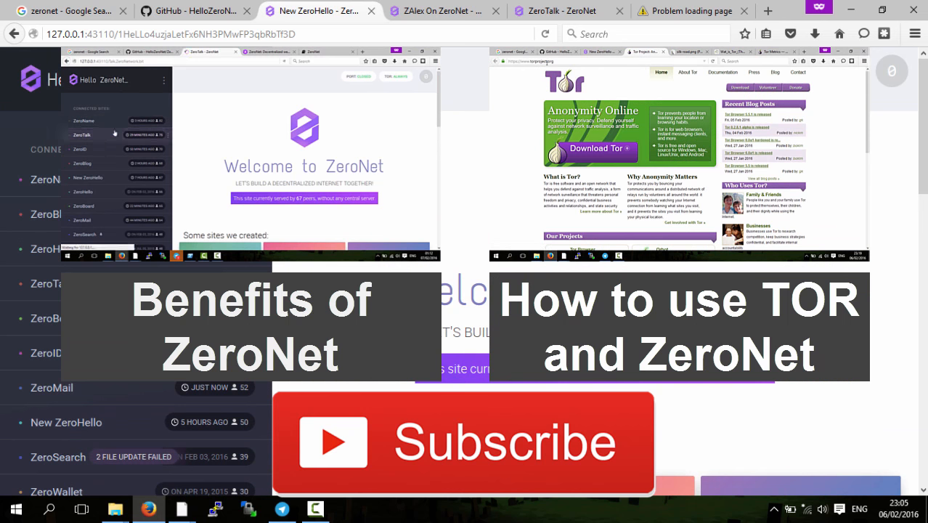
pyautogui.click(84, 134)
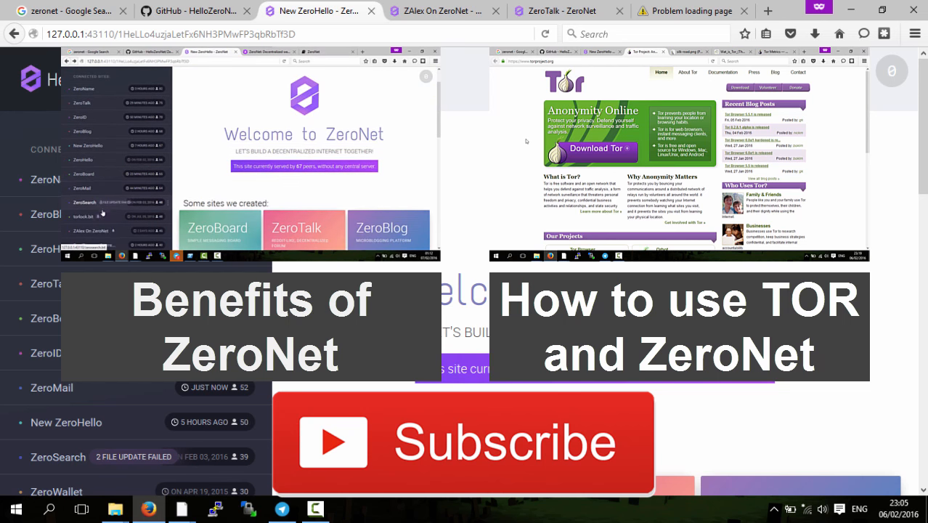
pyautogui.scroll(-3)
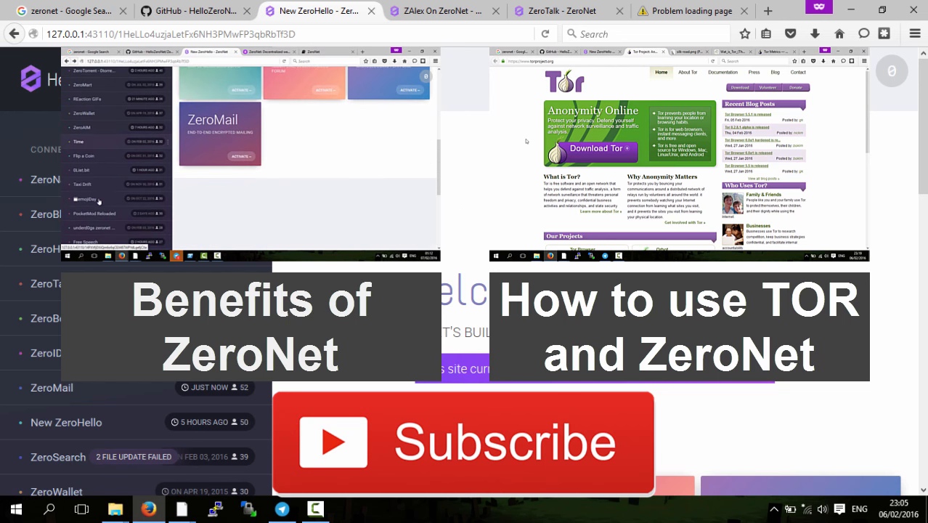